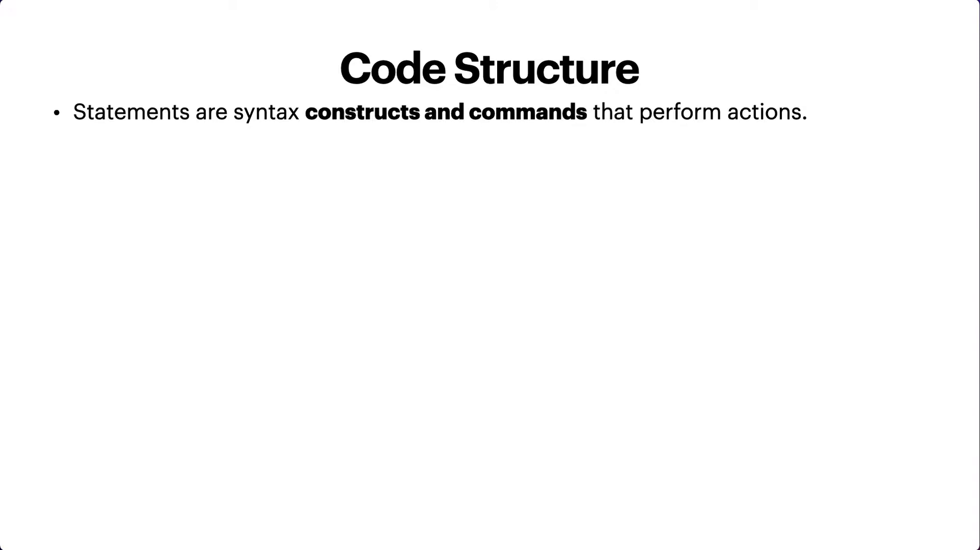
Reveal the automatic semicolon insertion bullets and the alert("something") and [1, 2].forEach(console.log) examples
text(For example the statement, alert('Hello, world!'), shows the message “Hello, world!”.)
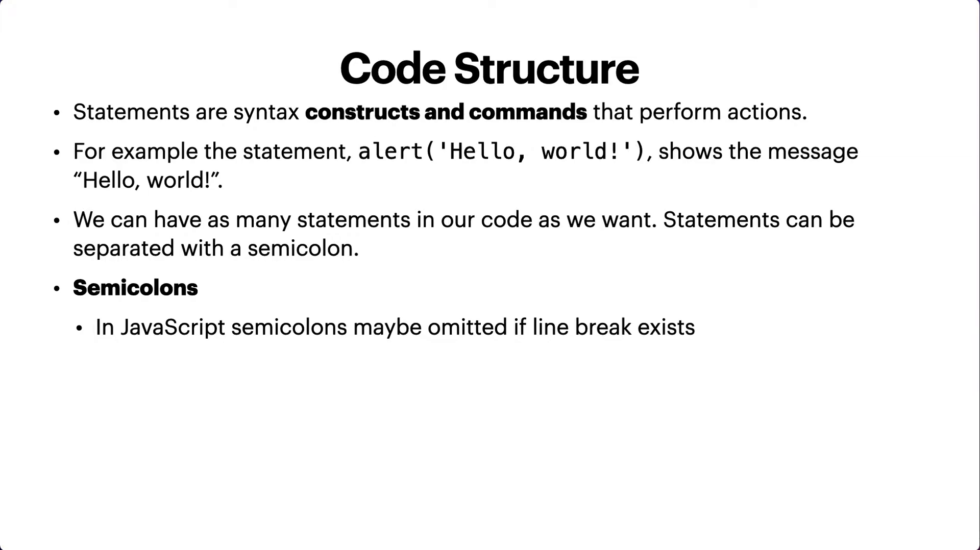
text(It is Interpreted automatically by JavaScript called automatic semicolon insertion)
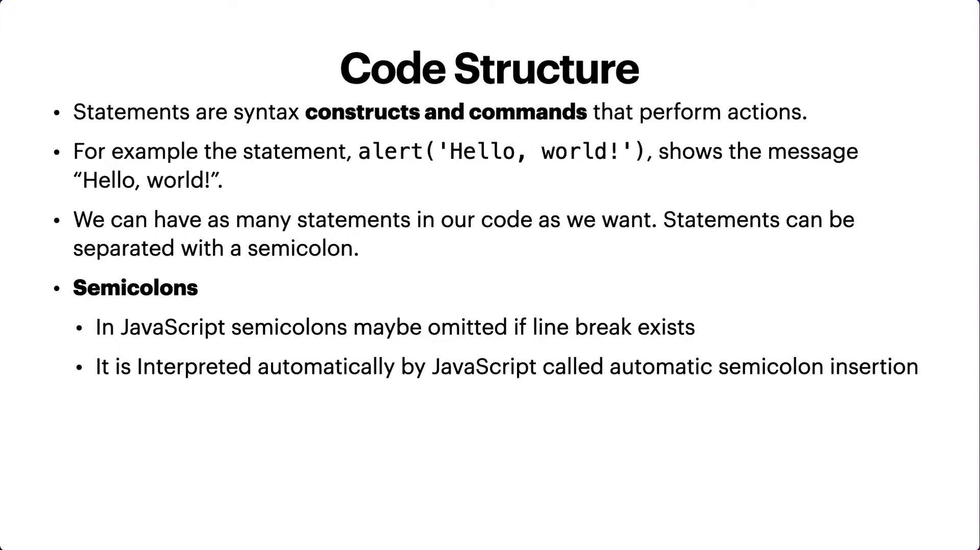
text(But in some cases it can can create errors)
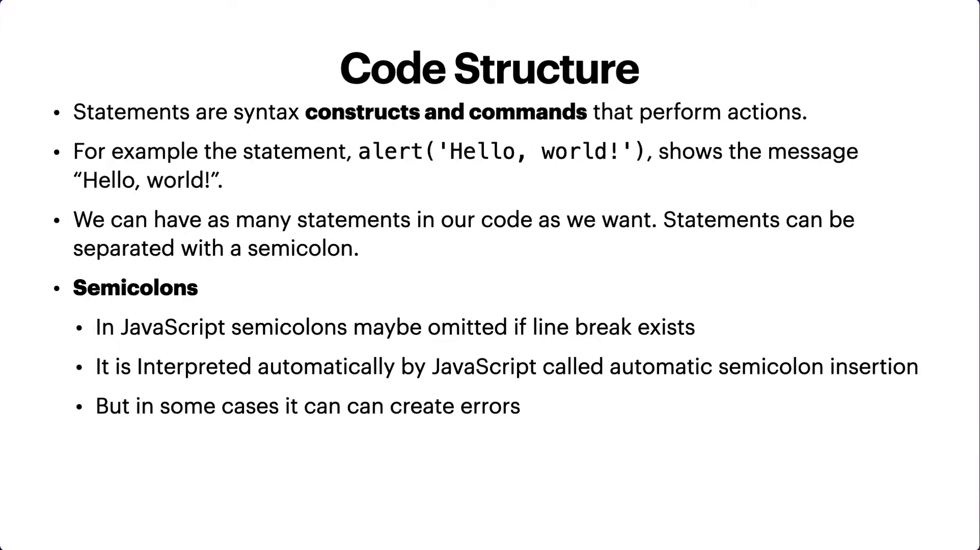
text(alert("something"))
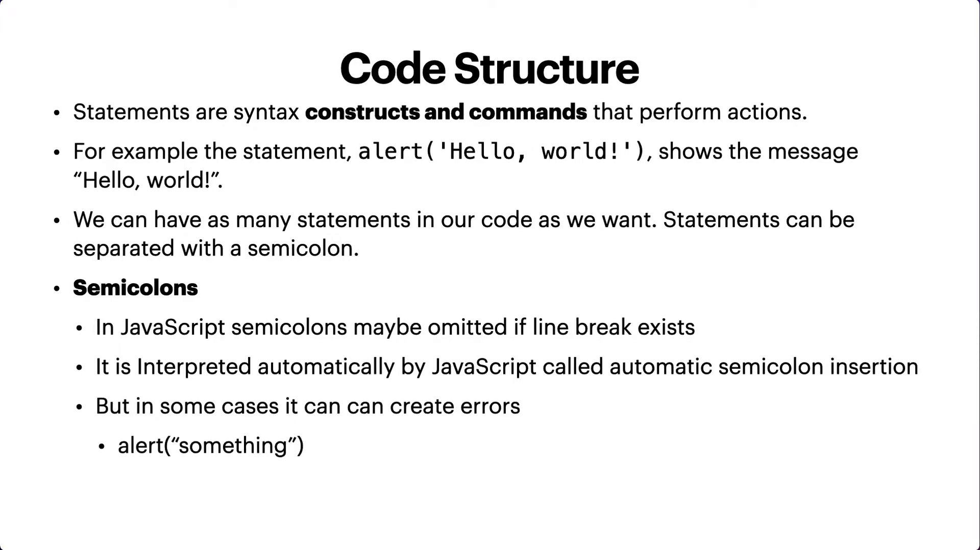
text([1, 2].forEach(console.log))
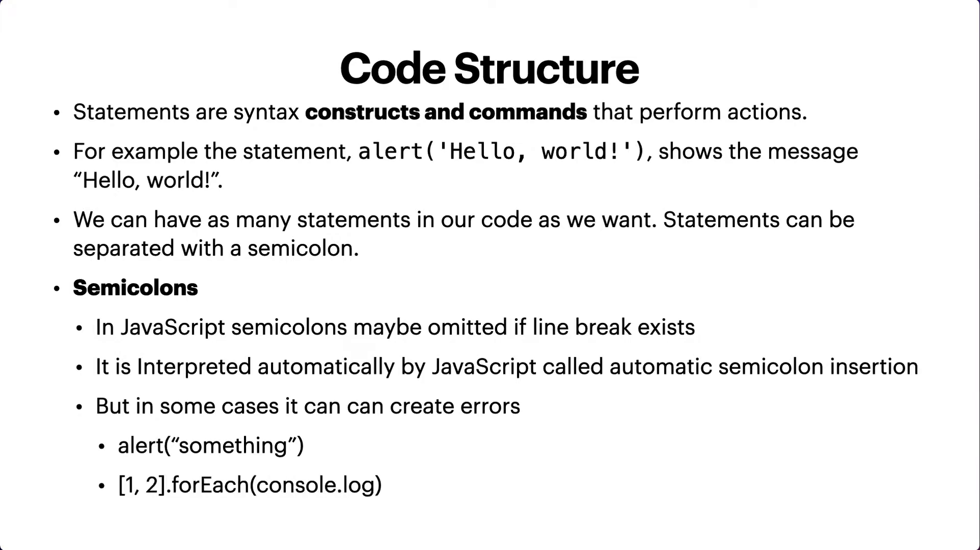
mouse_move(273, 500)
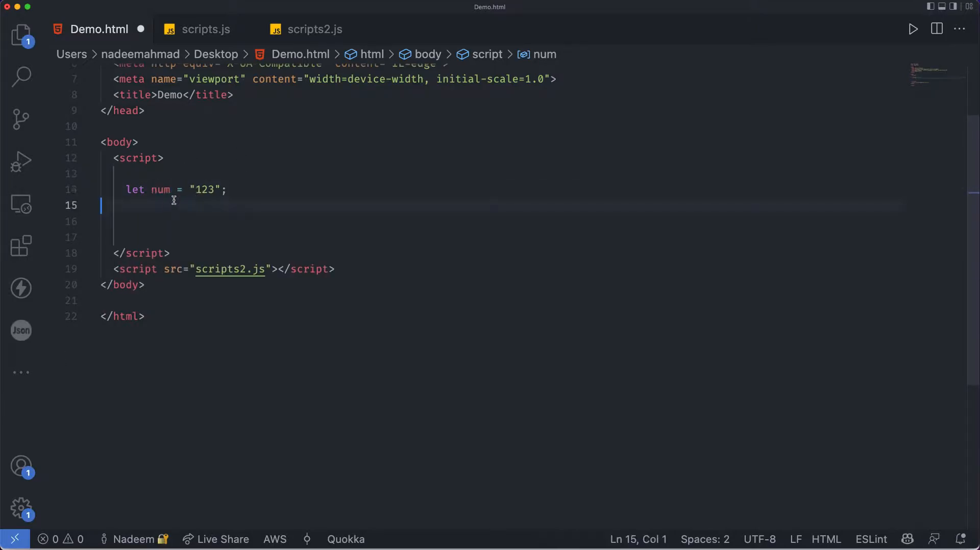
Declare num2 as "456", log num and num2, remove both let semicolons, and save
text(let num2 = "123";)
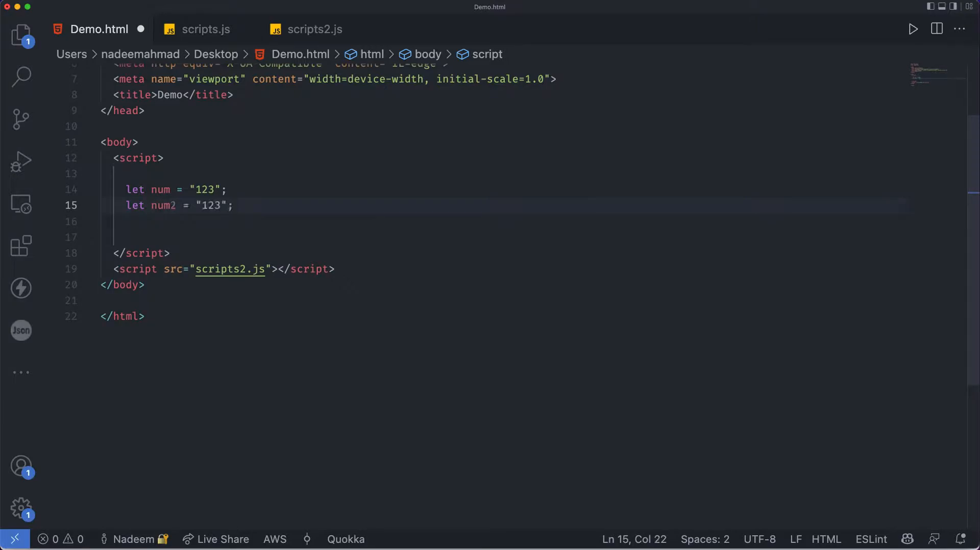
text(4)
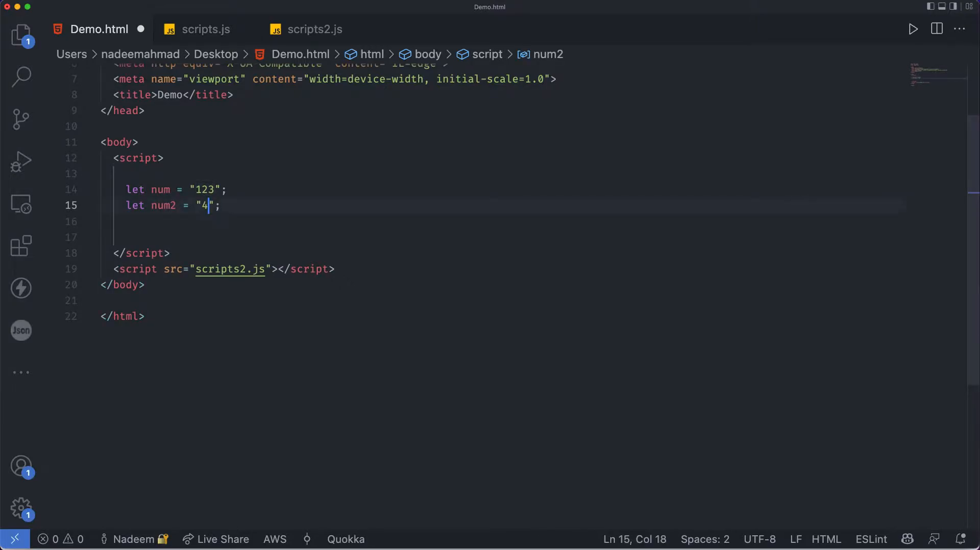
text(56)
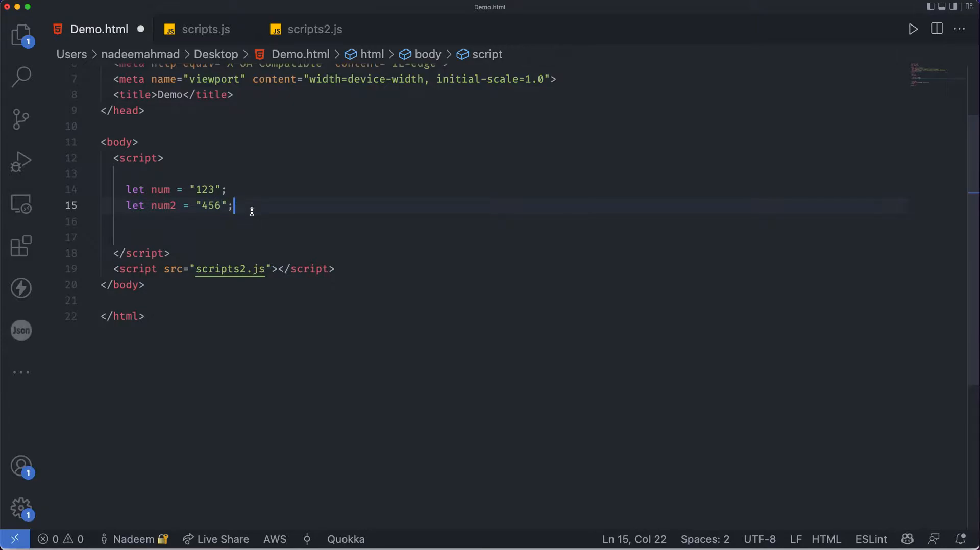
text(console.llg)
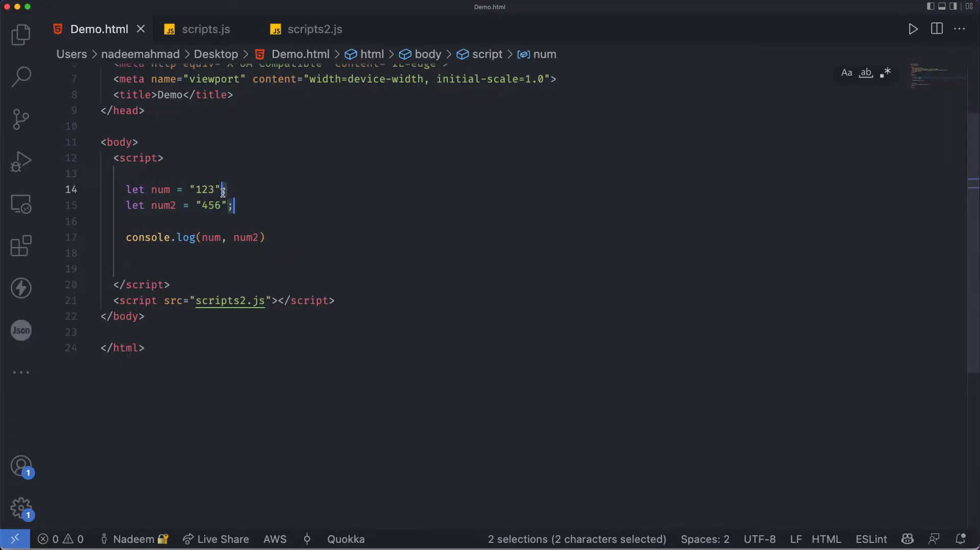
key(backspace)
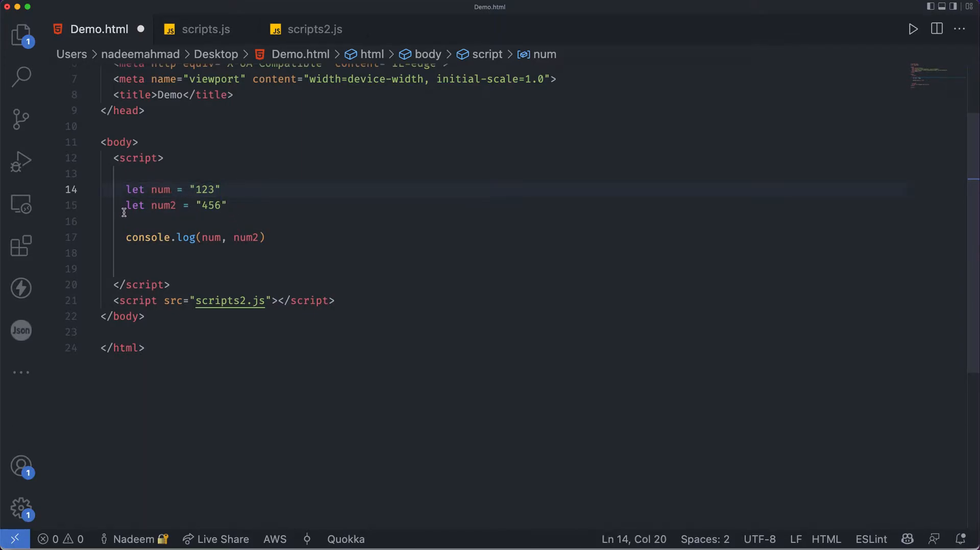
key(cmd+s)
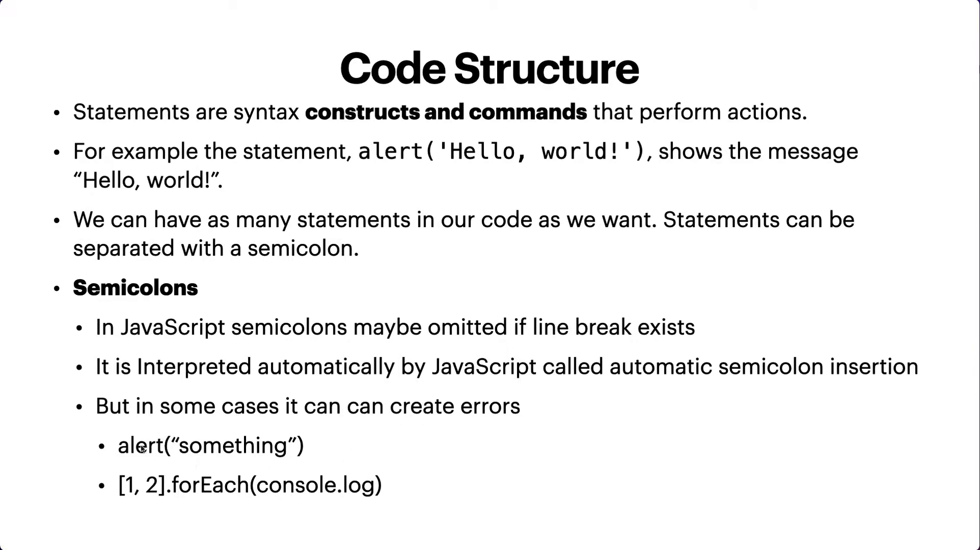
mouse_move(220, 456)
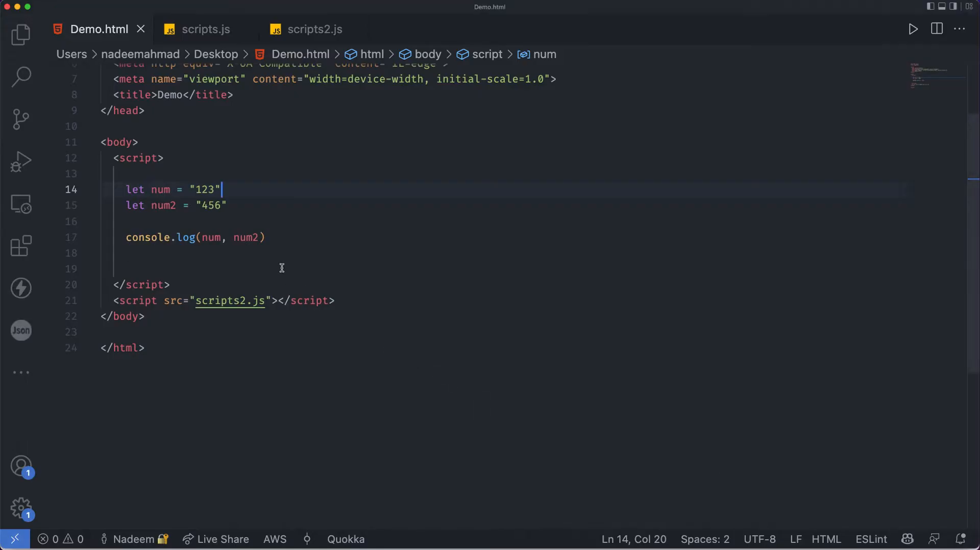
mouse_move(157, 191)
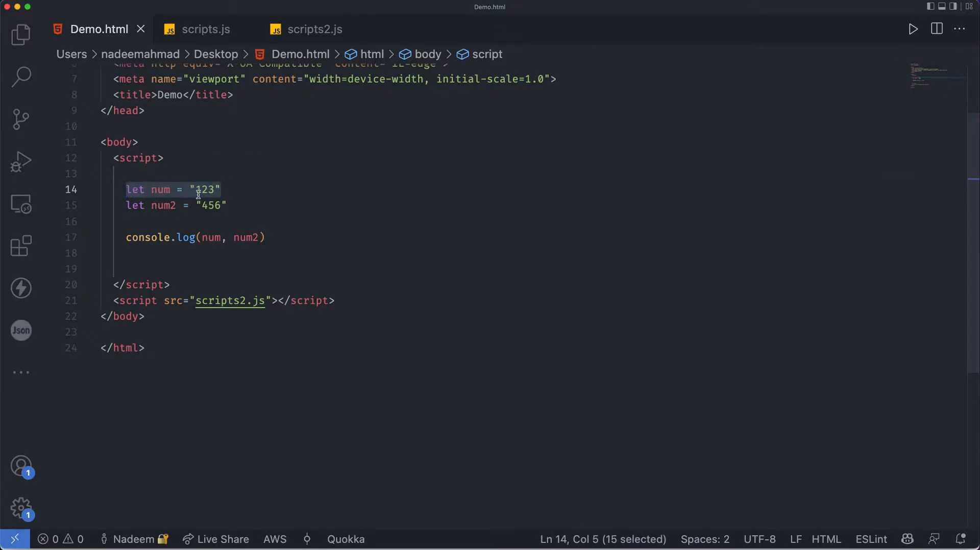
Delete the two let lines and change the log to console.log("Hello world");
key(Delete)
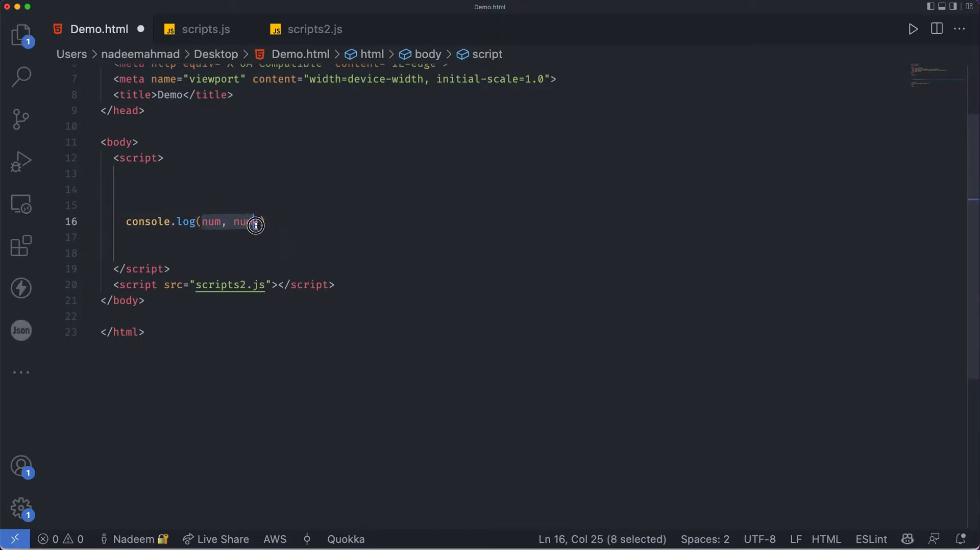
text(")
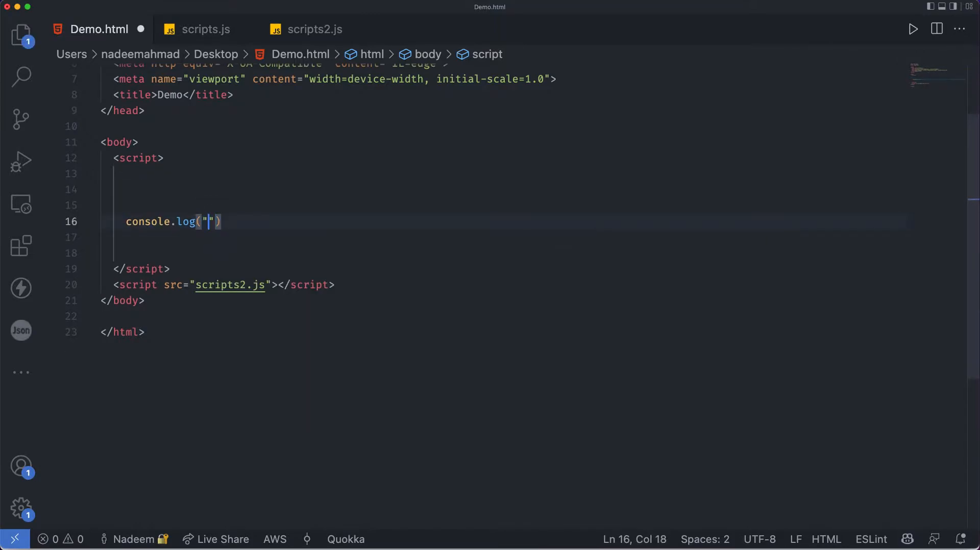
text(Hel)
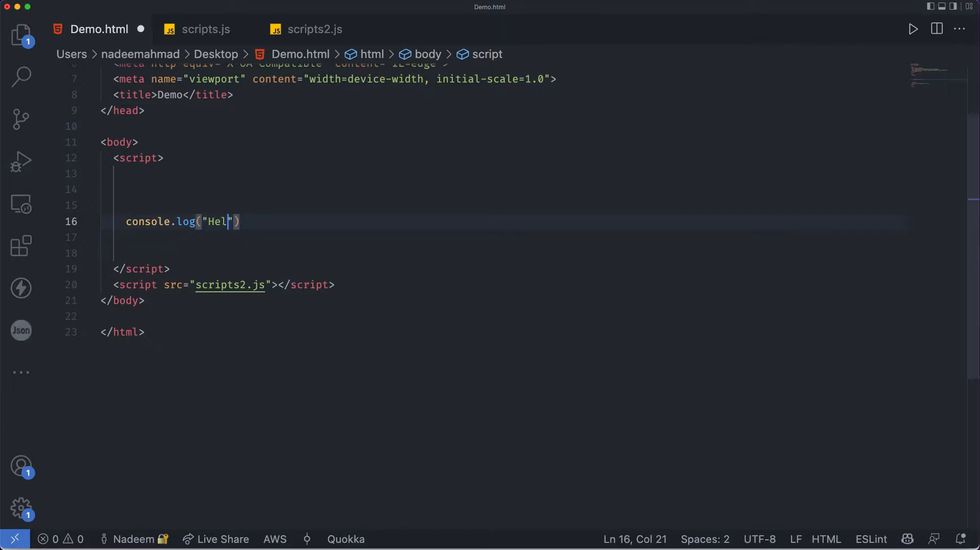
text(lo world)
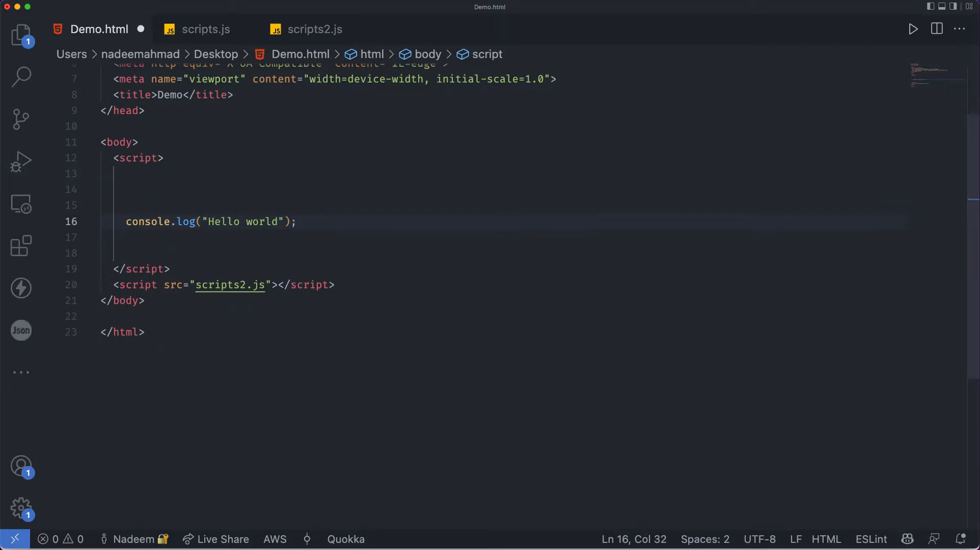
Add [1,2].forEach(console.log) below the log line without a semicolon
text([])
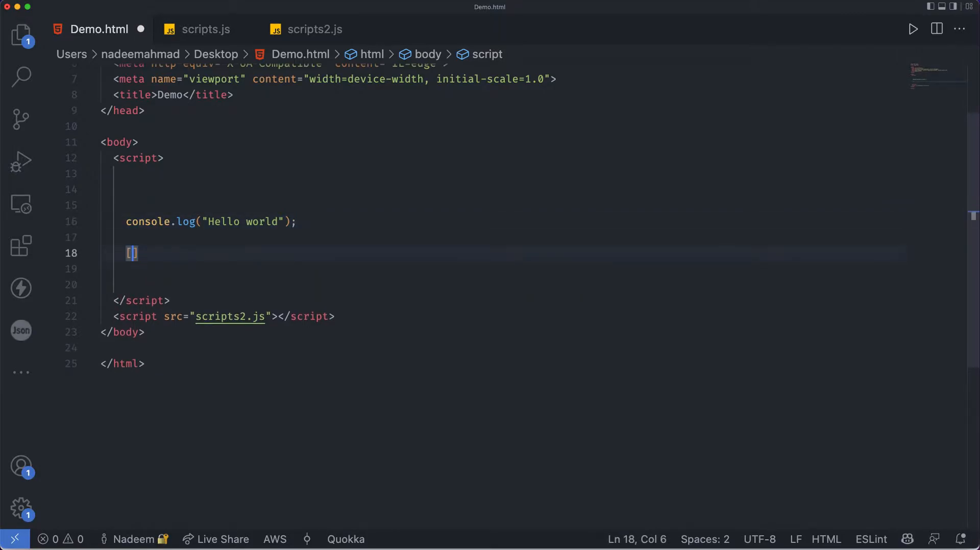
text(1,2)
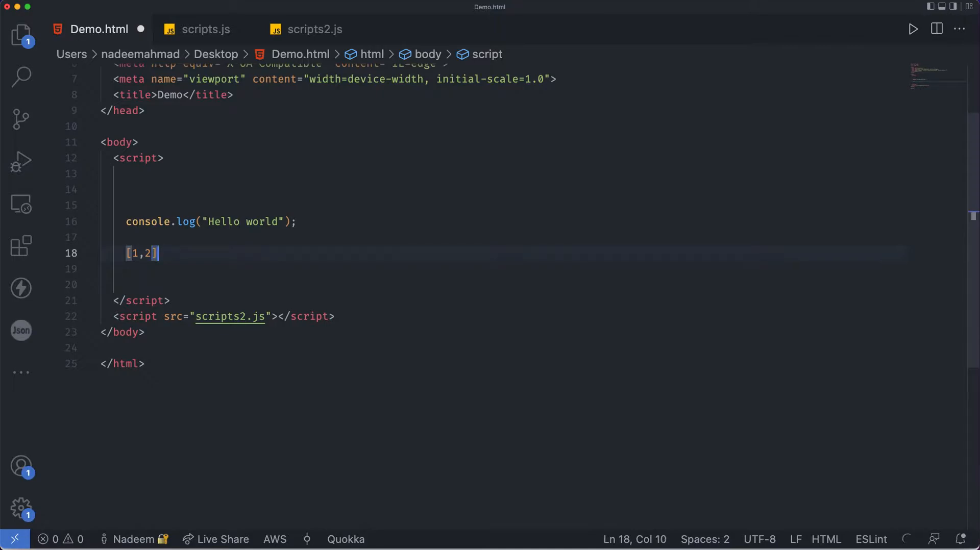
text(.for)
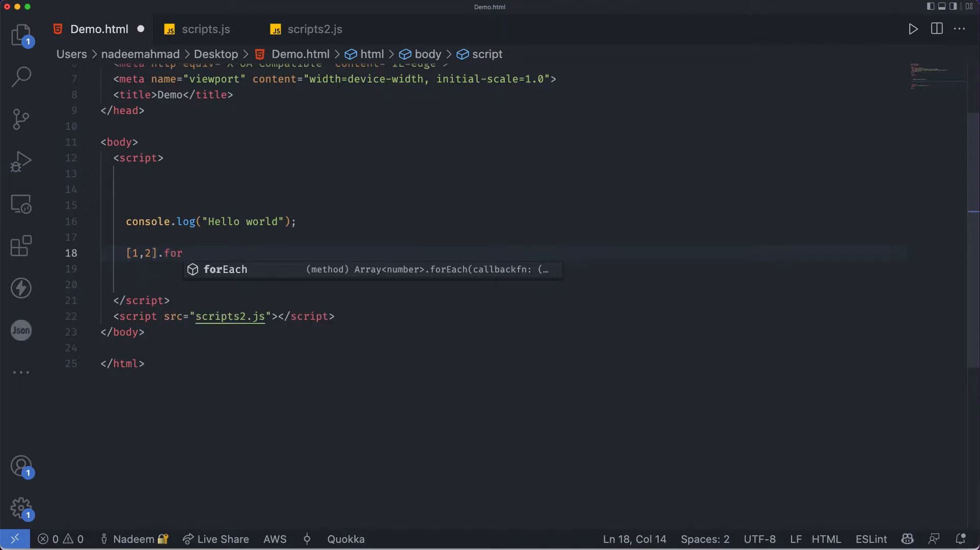
text(Each(console.log)
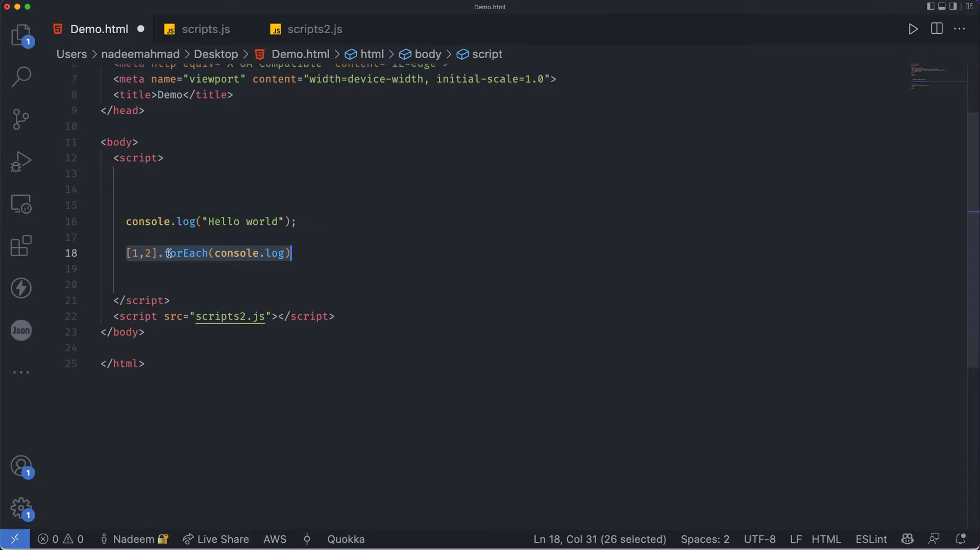
click(304, 253)
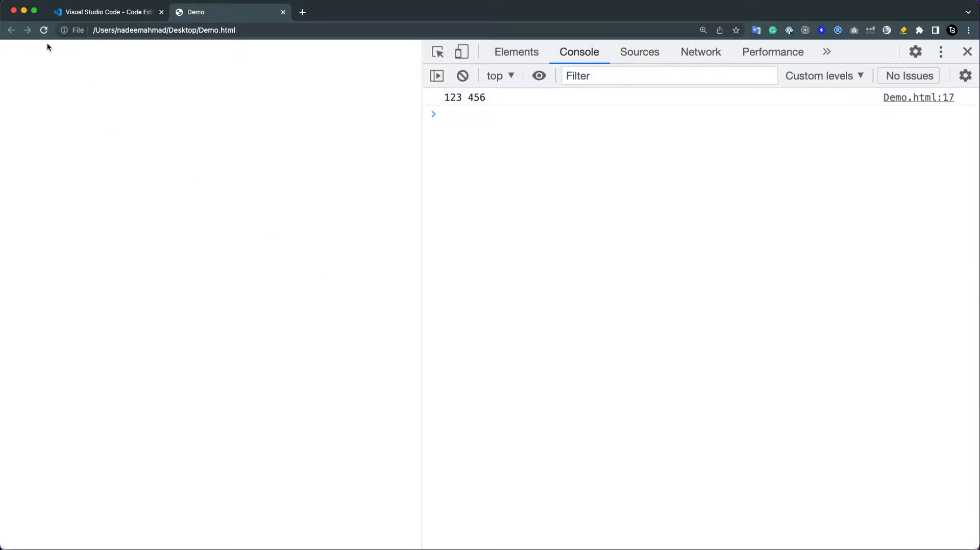
Reload Demo.html in Chrome to show Hello world and the TypeError reading '2'
click(43, 30)
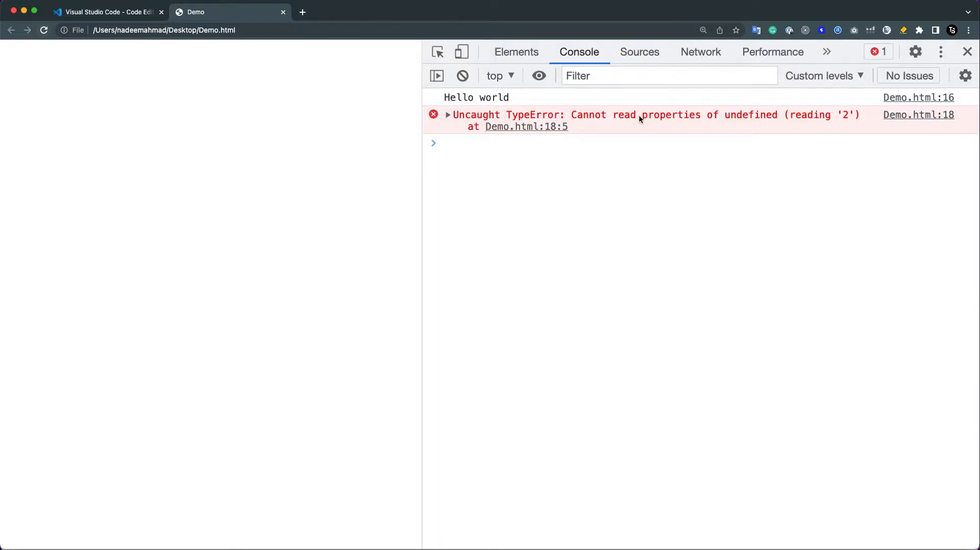
mouse_move(698, 120)
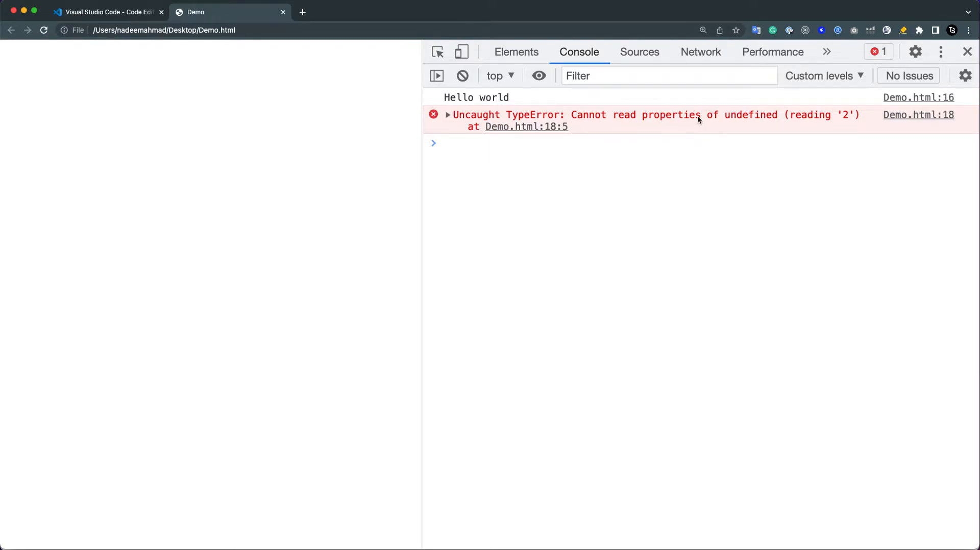
mouse_move(418, 102)
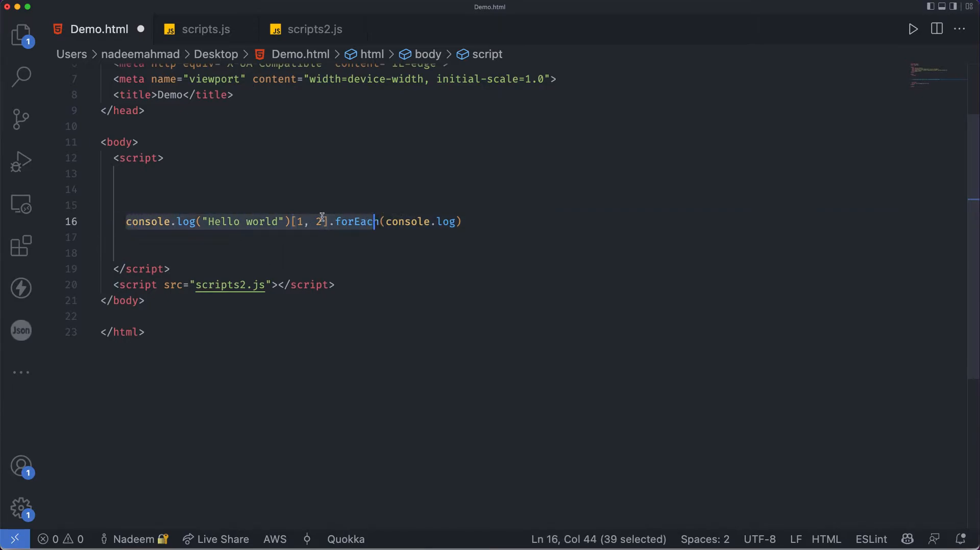
Insert a semicolon after console.log("Hello world") on line 16
click(291, 222)
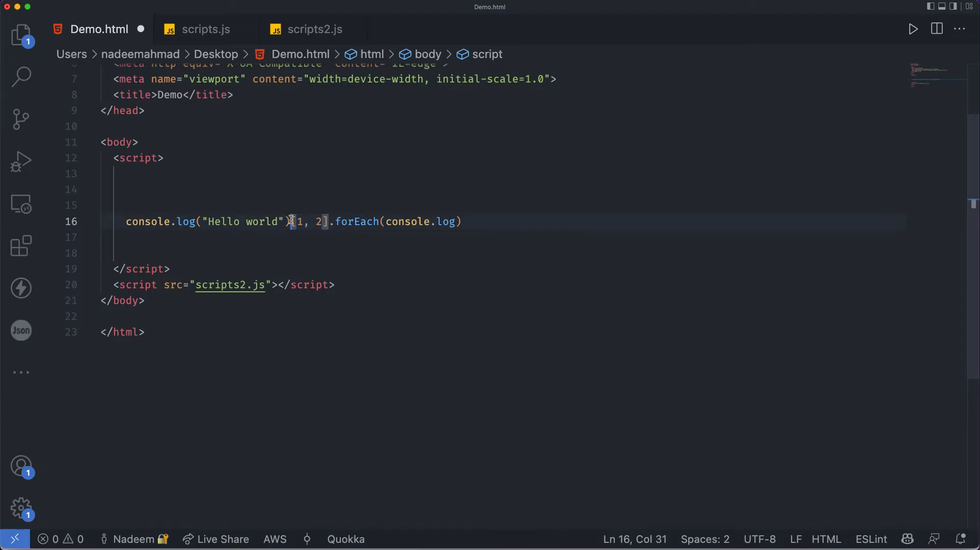
text(;)
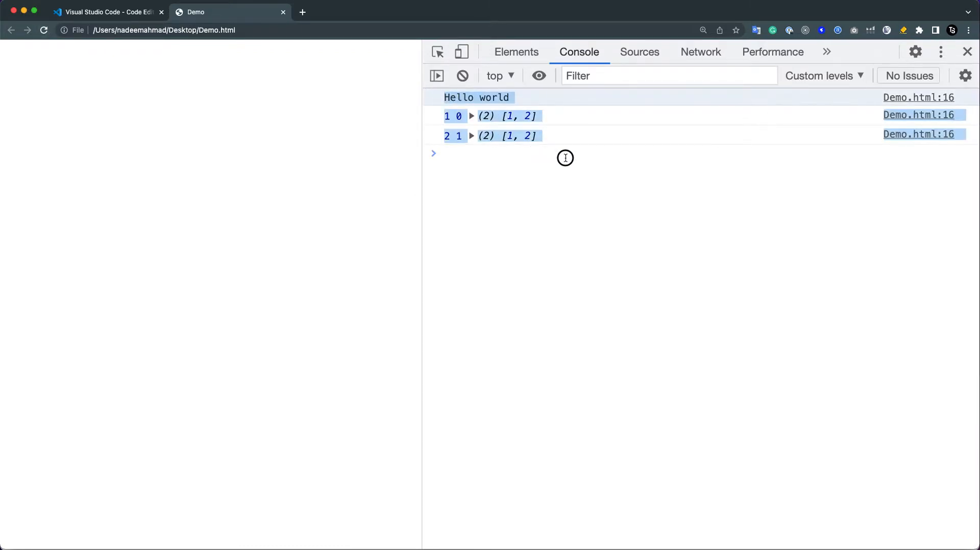
Rerun the page in Chrome to log Hello world, 1 0 [1, 2] and 2 1 [1, 2]
click(562, 154)
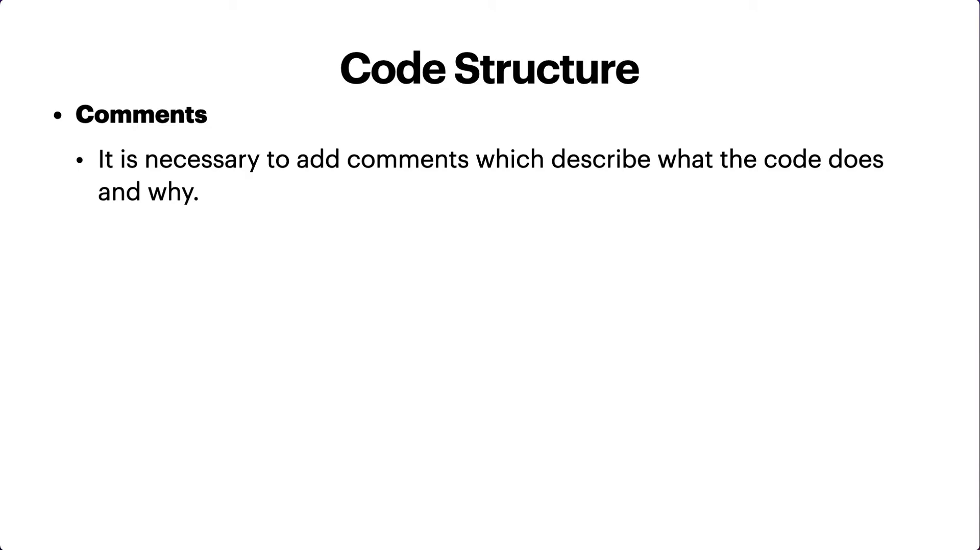
Advance the slides to the Code Structure slide introducing Comments
text(Comments can be put into any place of a script. They don't affect its execution because the engine simply ignores them)
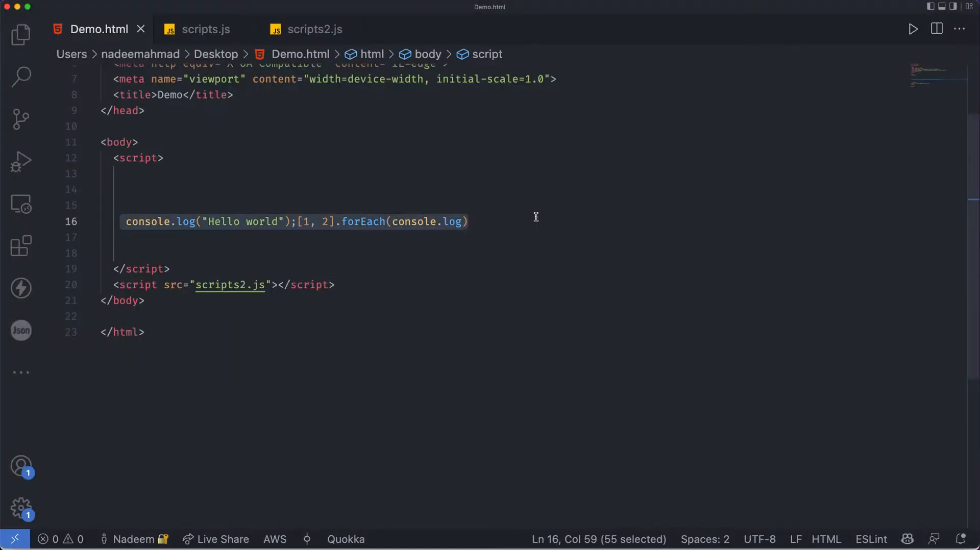
Replace line 16 with const firstname = "Nadeem"
text(const url = 'https://api.github.com/users/';)
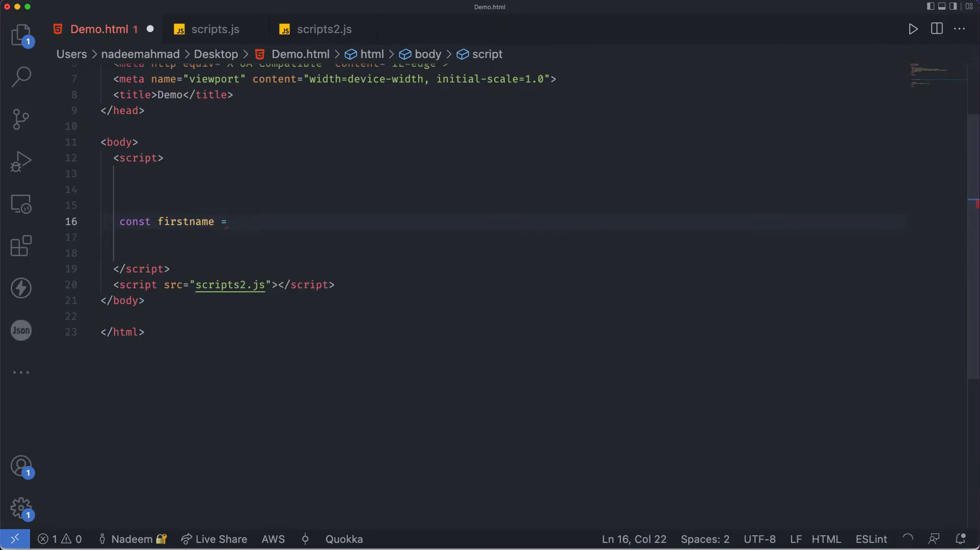
text("Nadee")
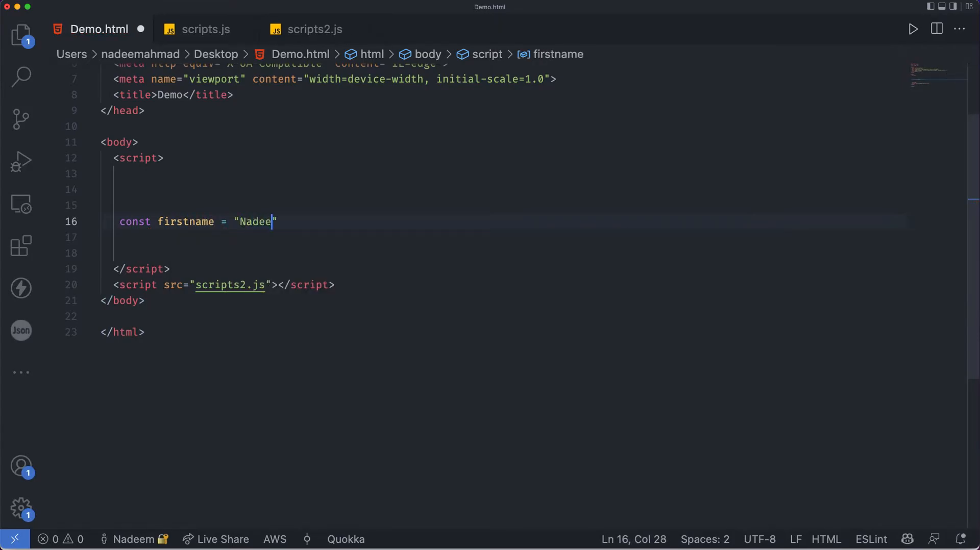
text(m)
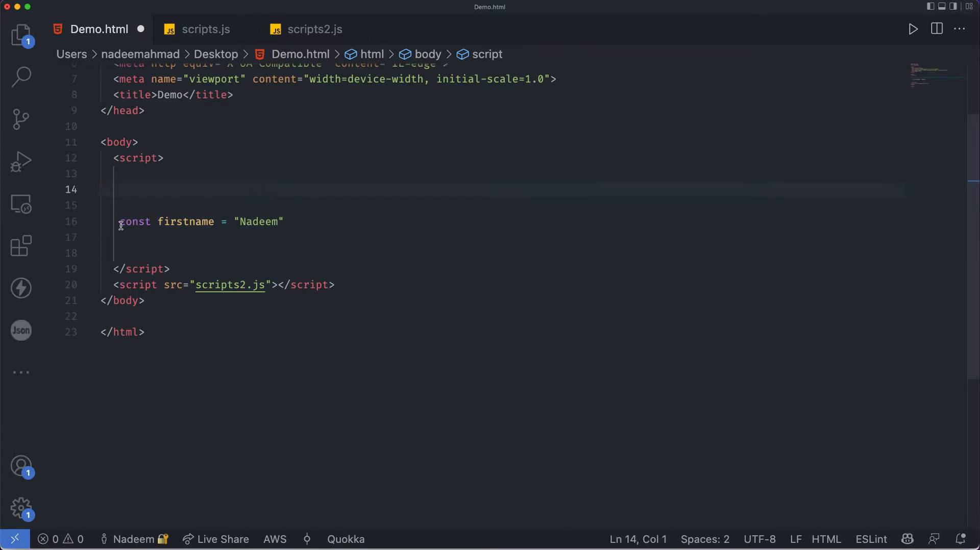
text(var x = document.getElementById("demo");)
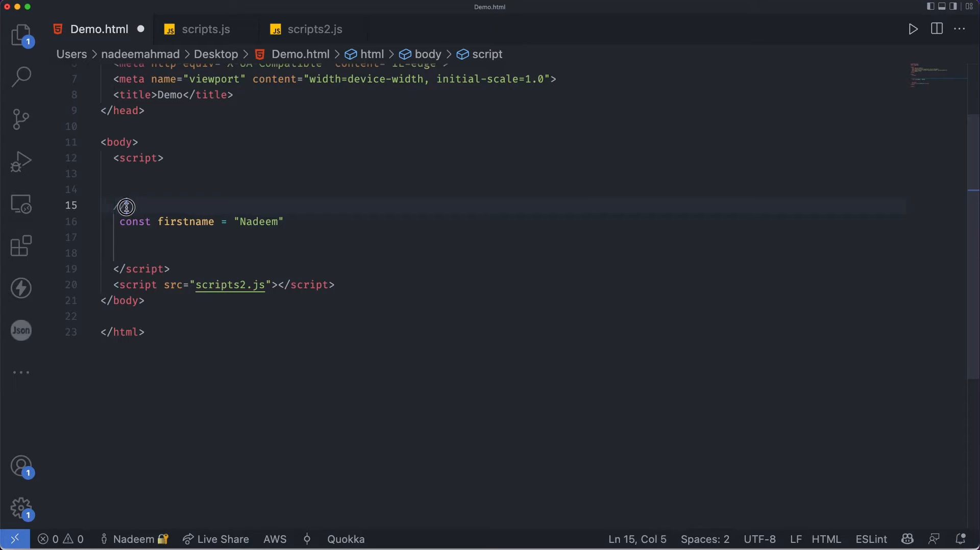
Add a // user first name comment above the firstname constant
text(//)
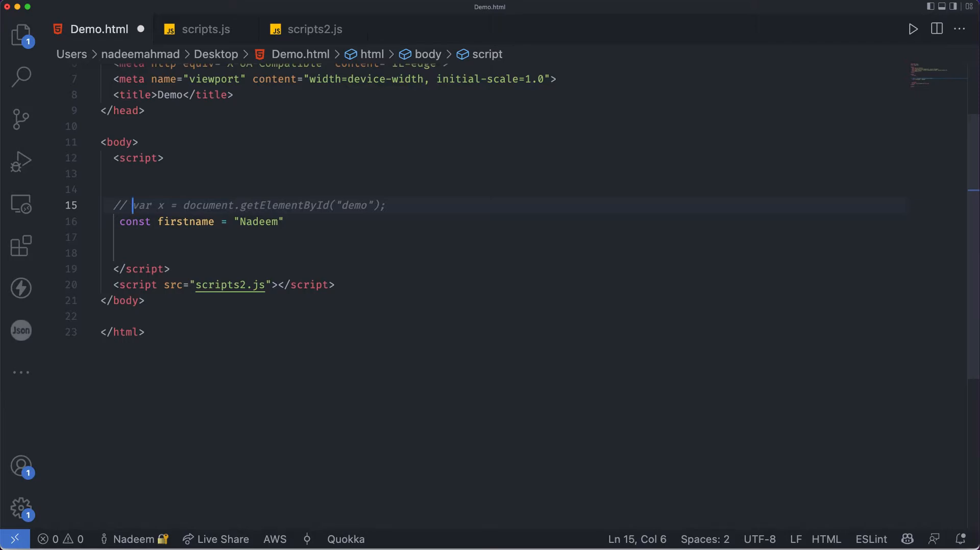
text(user first bn)
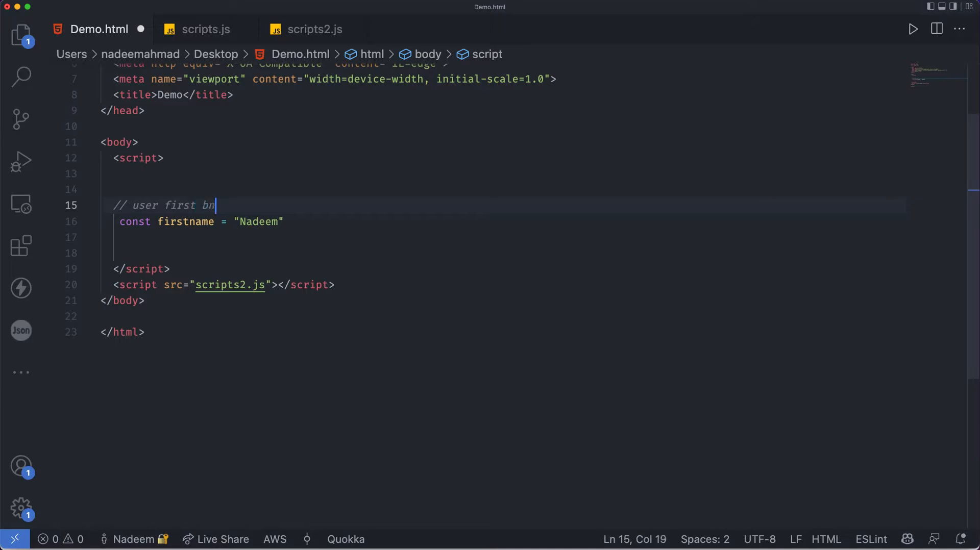
text(ame)
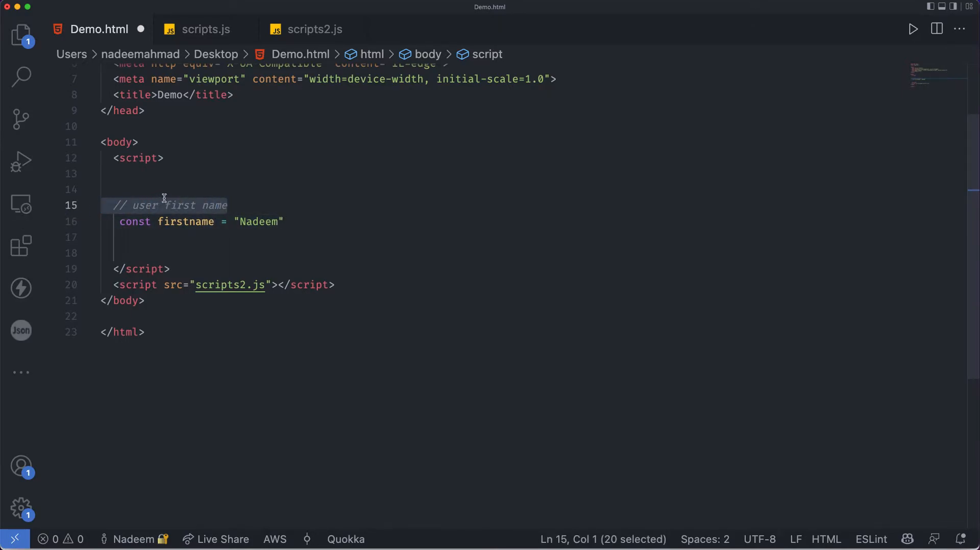
click(150, 206)
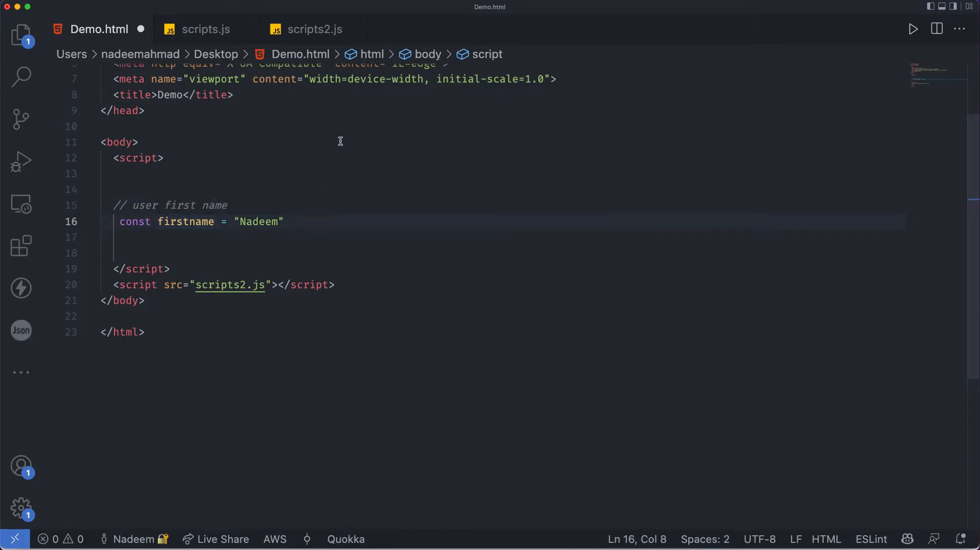
mouse_move(387, 124)
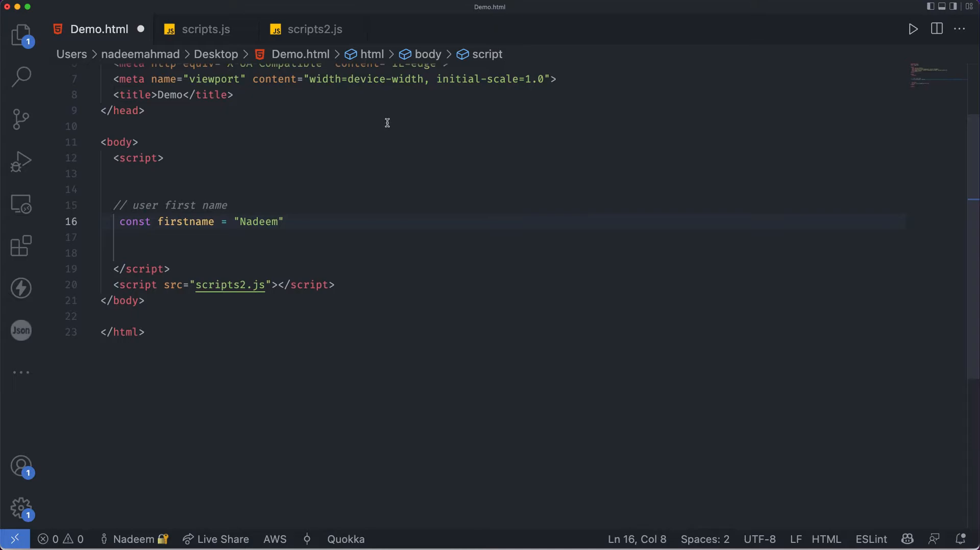
mouse_move(122, 196)
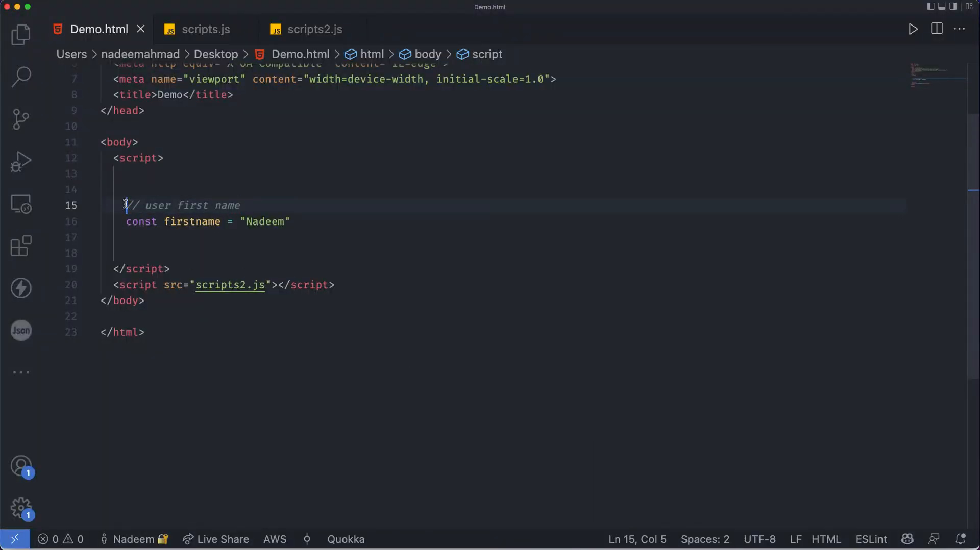
Add const lastname = "Dante" under a // user last name comment repeated on four lines
drag(125, 205, 239, 206)
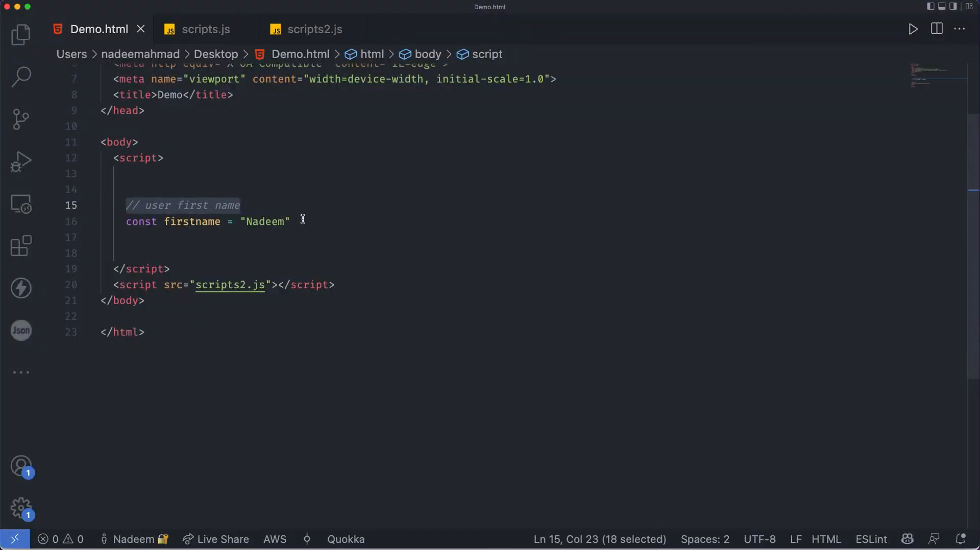
text(// user last name)
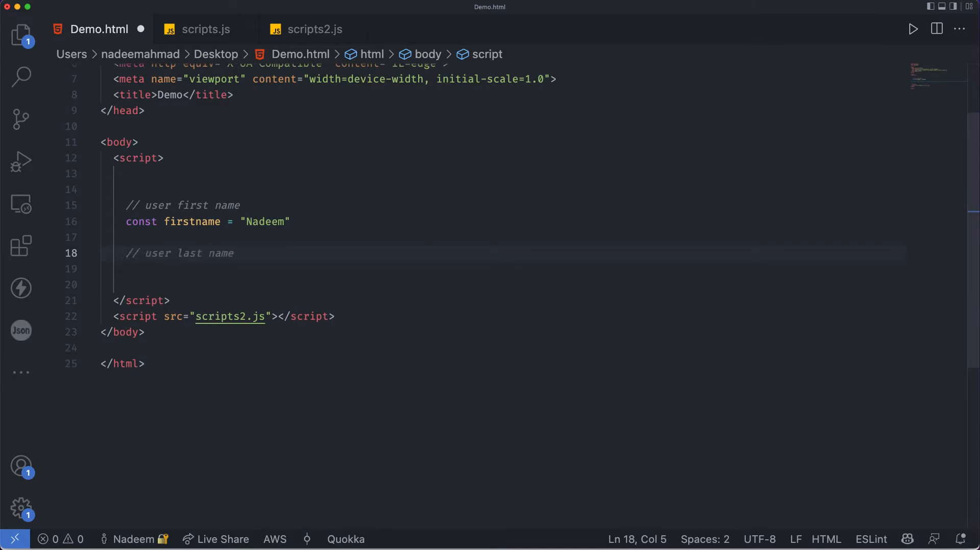
text(const lastn)
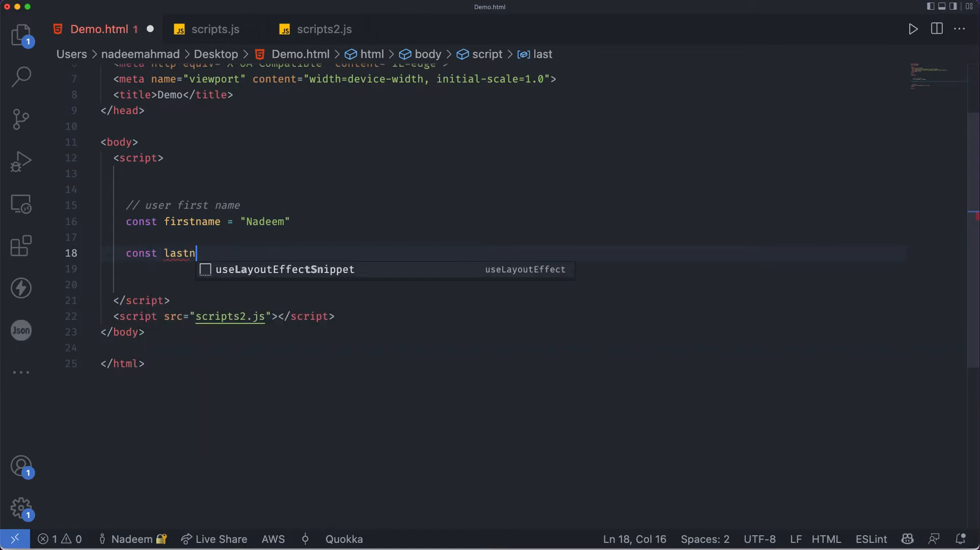
text(ame = ""Dante)
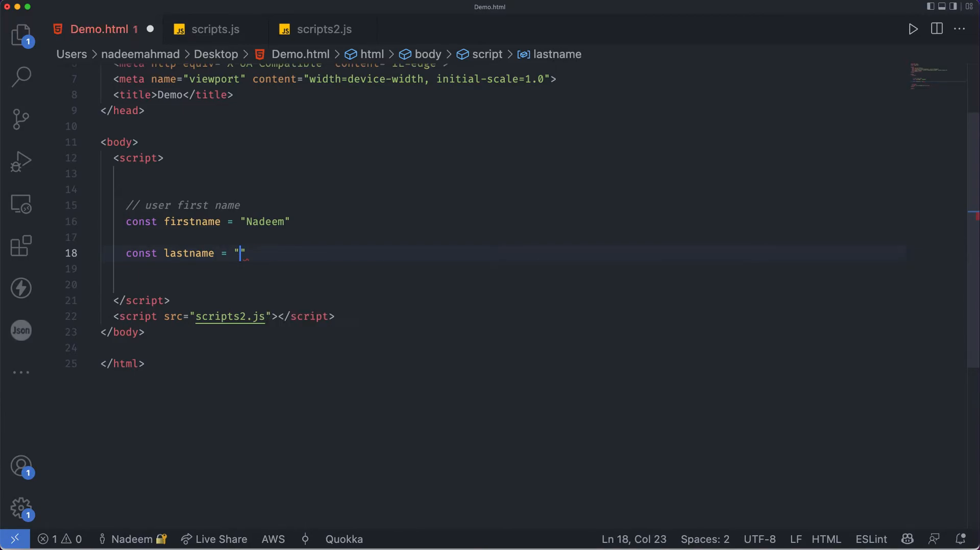
text(Dante)
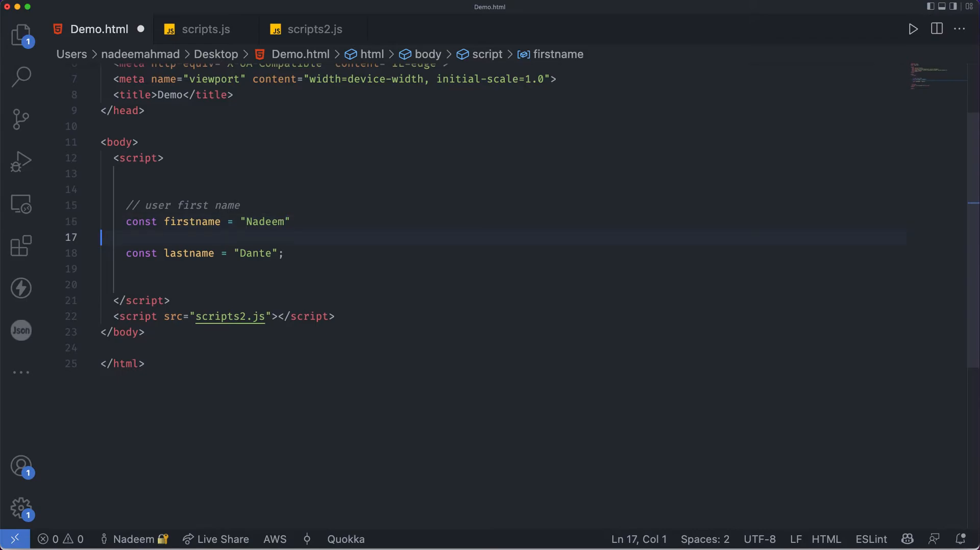
text(// user last name)
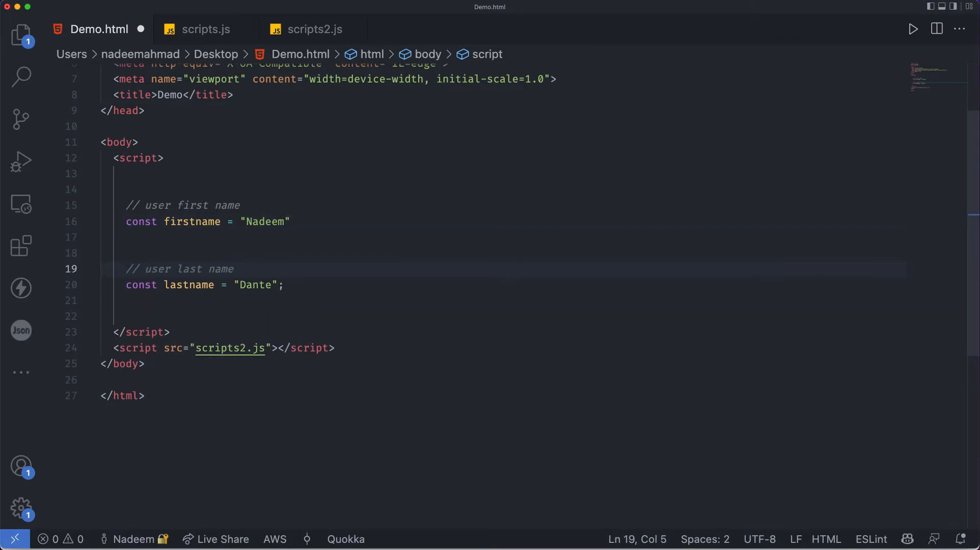
click(234, 269)
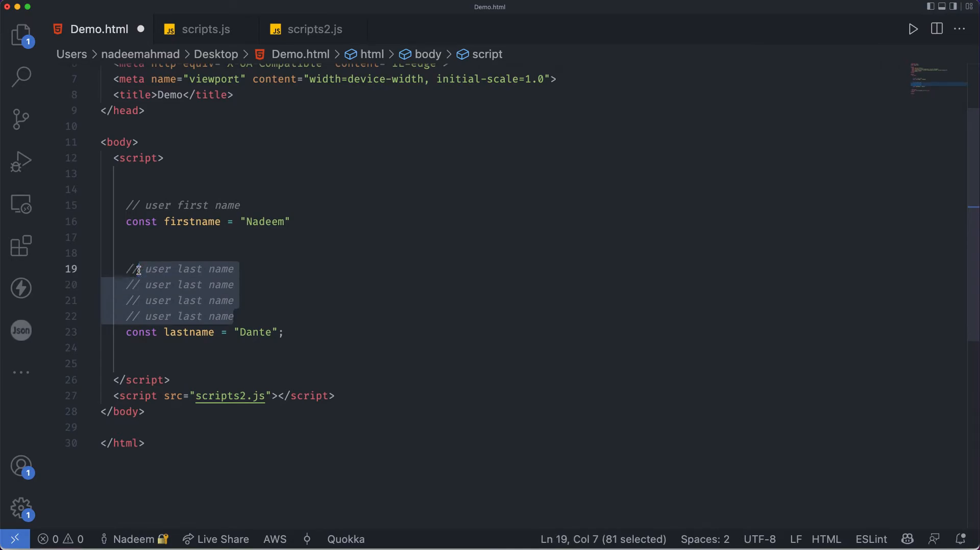
Replace the repeated comments with a /* */ block reading "You can write multiple line comment"
text(/**/)
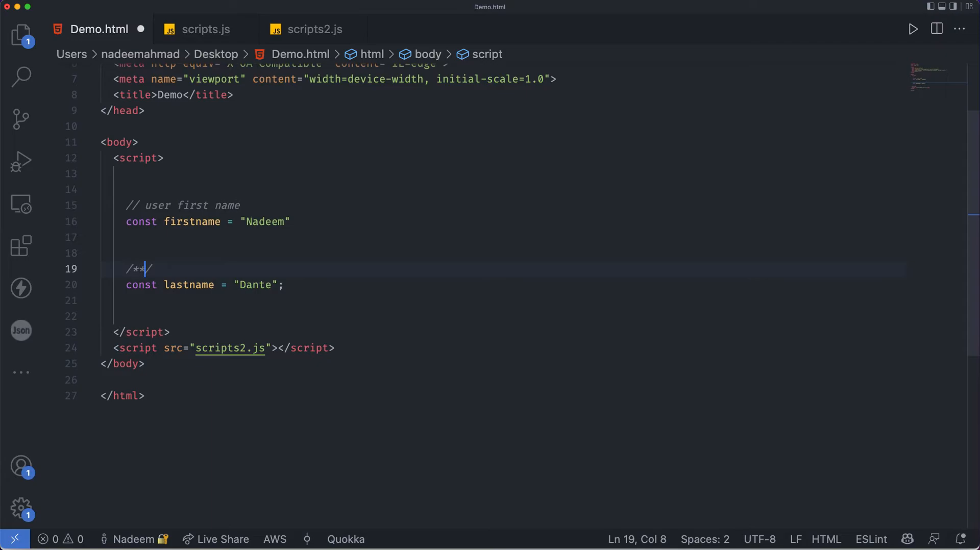
key(Left)
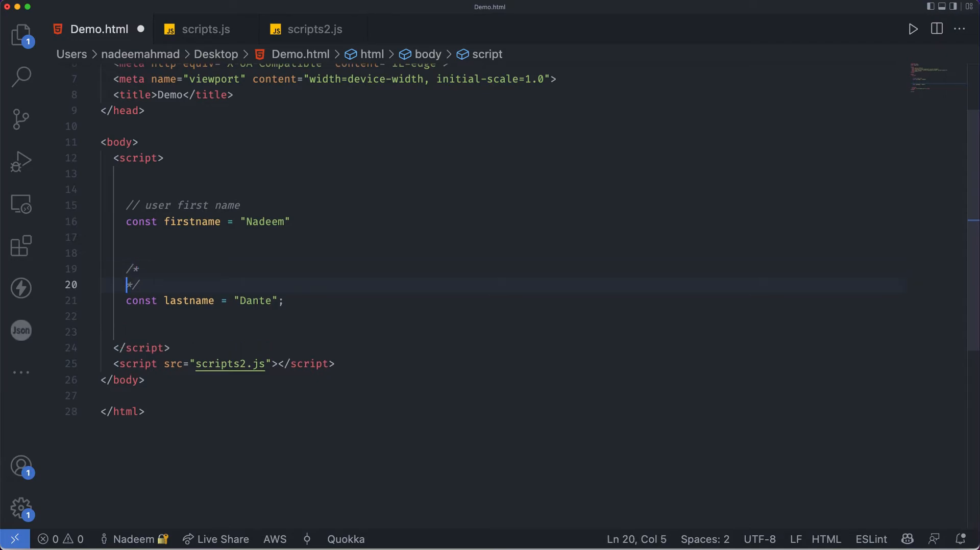
key(Enter)
text(You can)
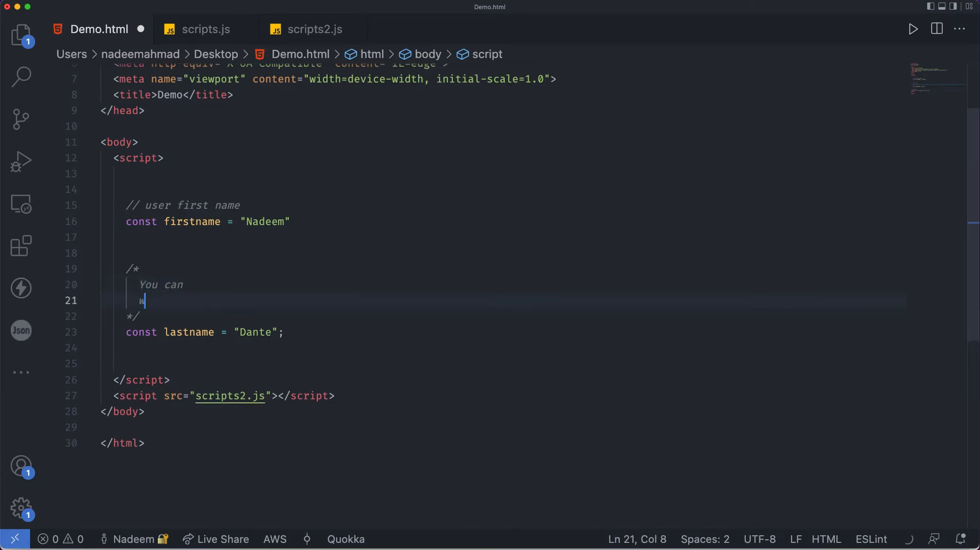
text(write)
text(multiple)
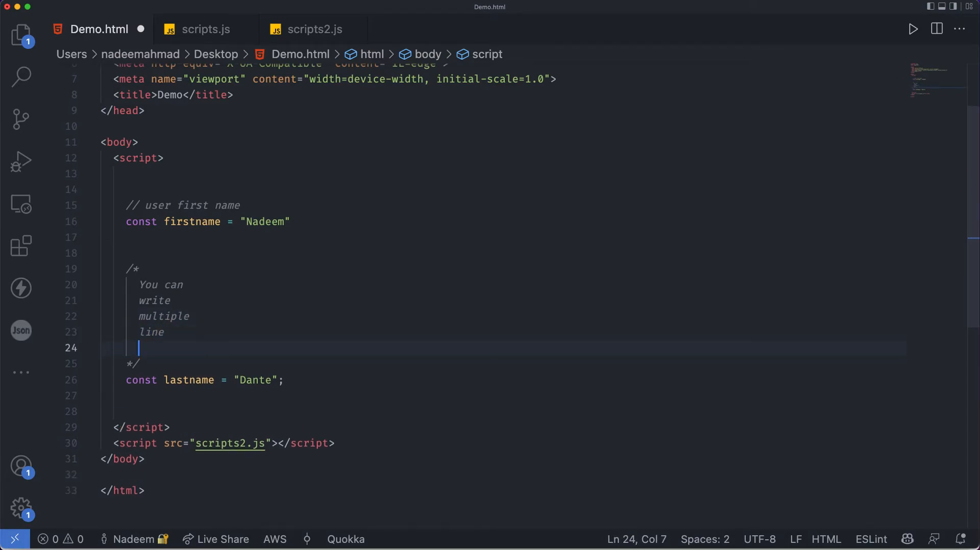
text(comments)
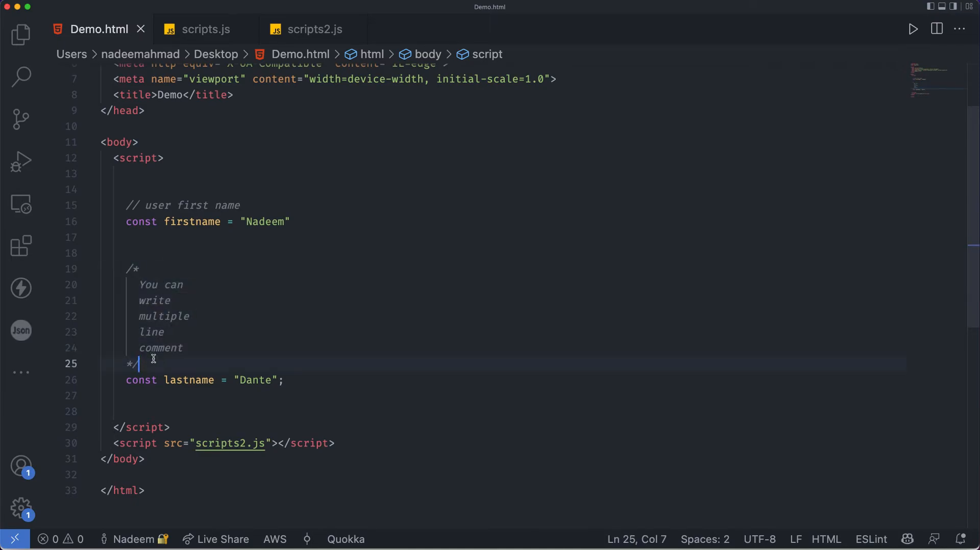
click(126, 259)
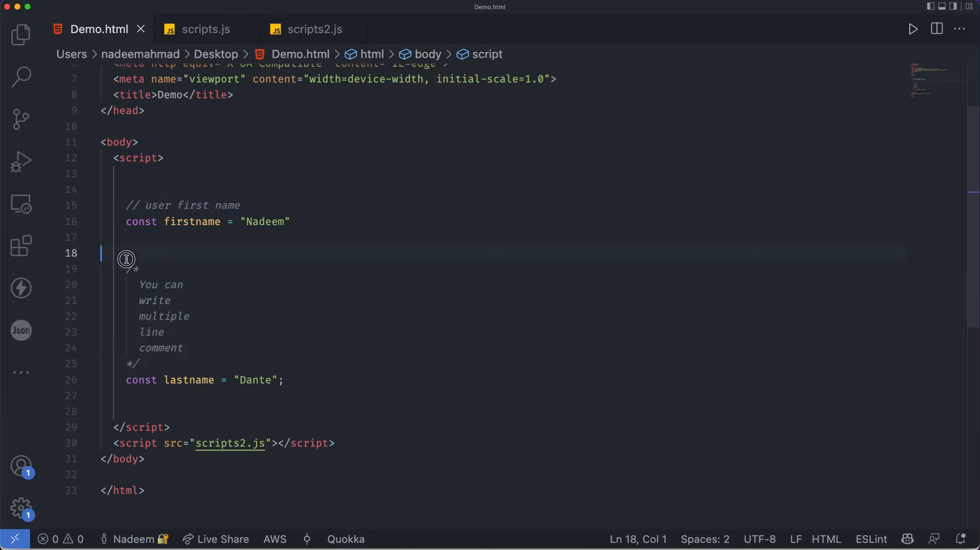
drag(126, 254, 137, 364)
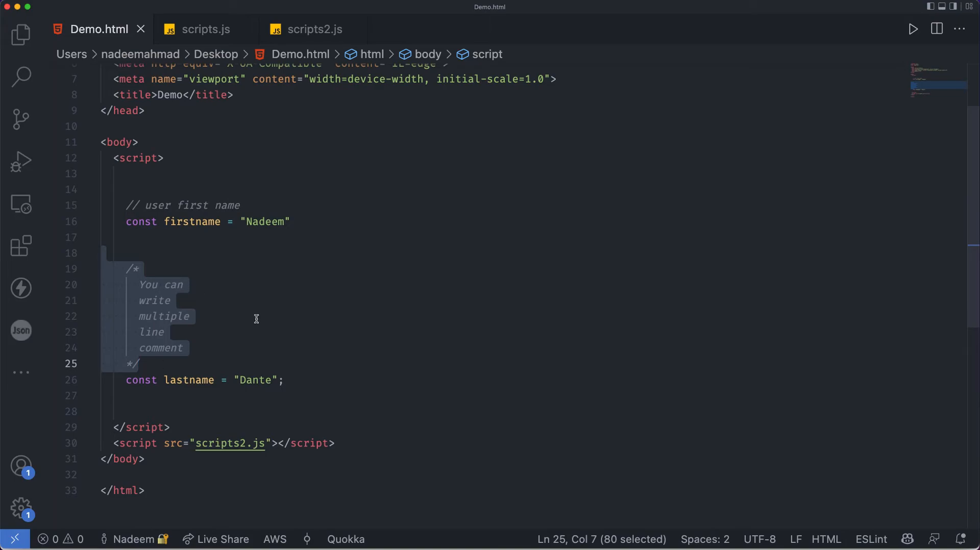
mouse_move(217, 340)
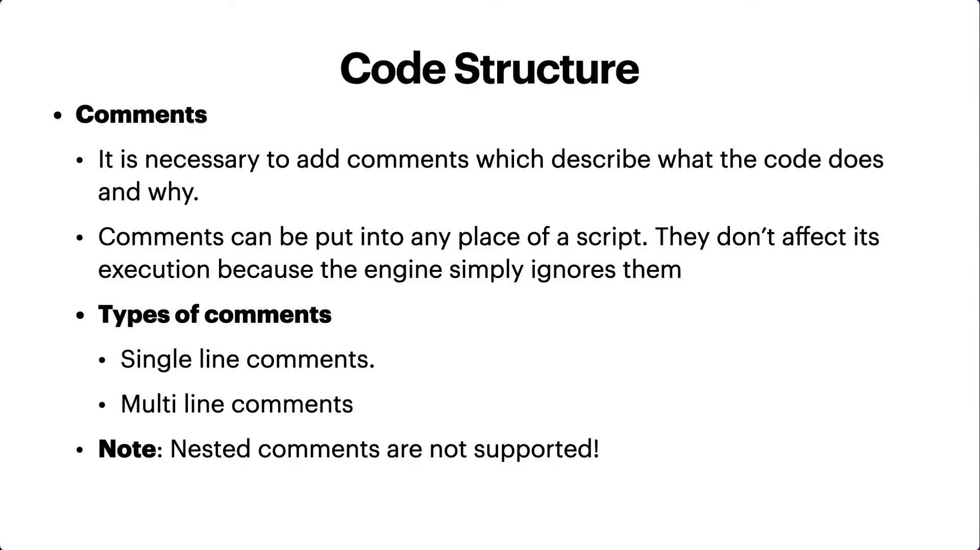
mouse_move(409, 420)
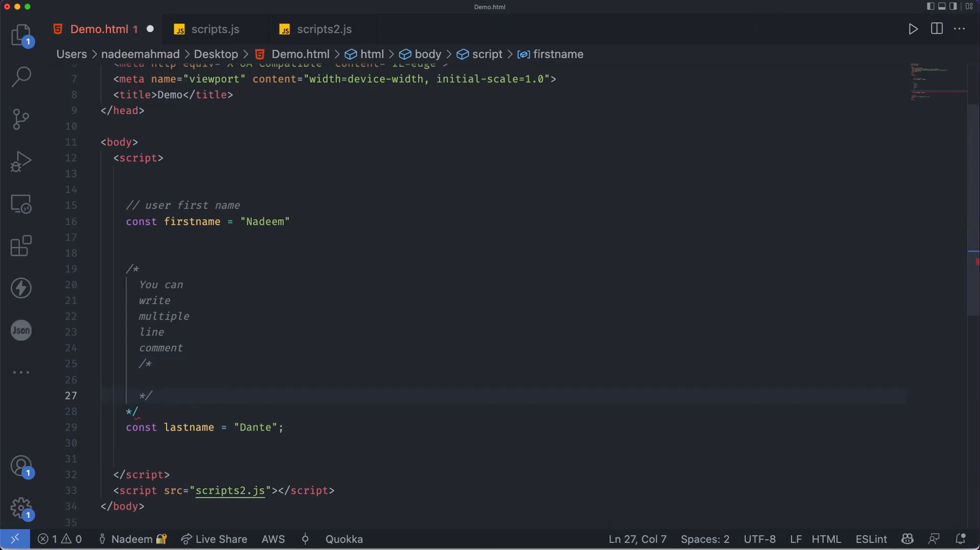
Type 'testing nested comments' inside the nested inner comment
click(164, 380)
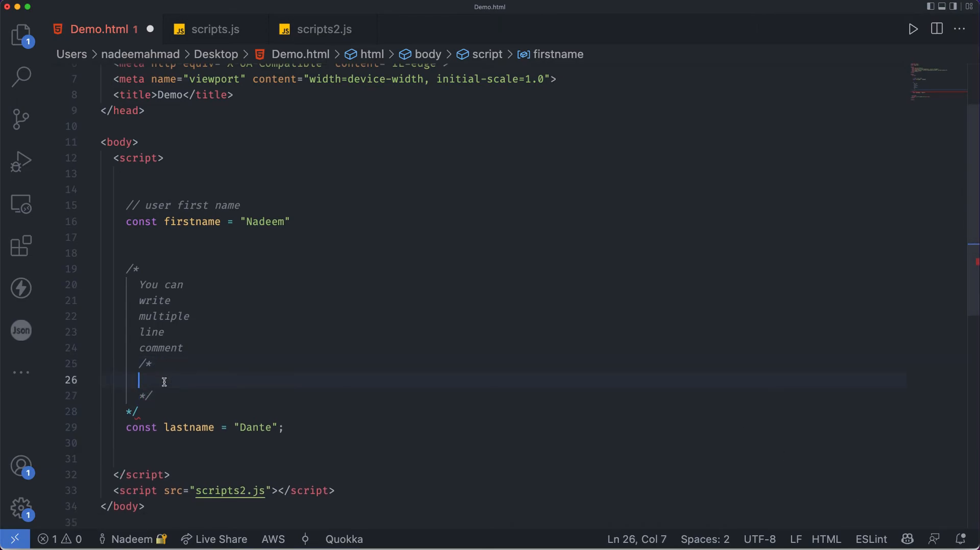
text(test)
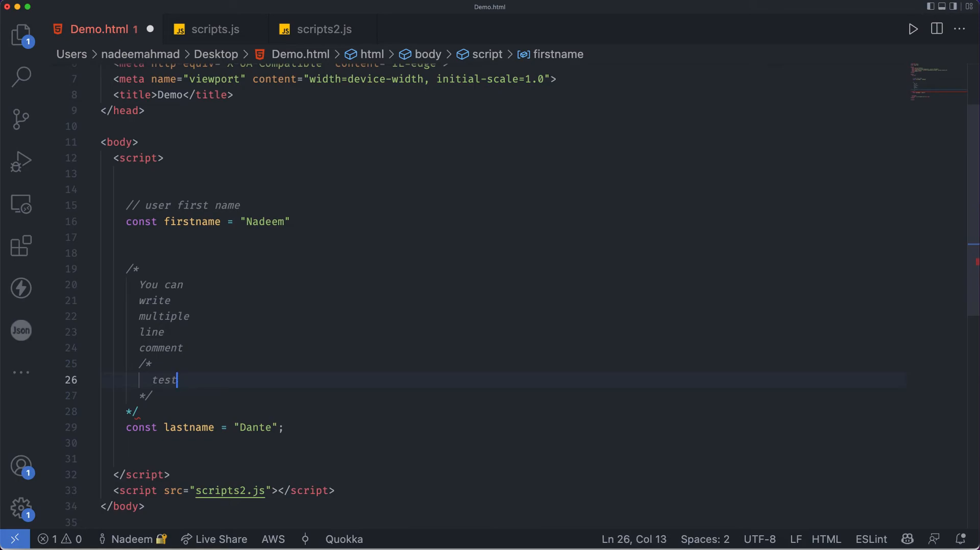
text(ing multiple line comment)
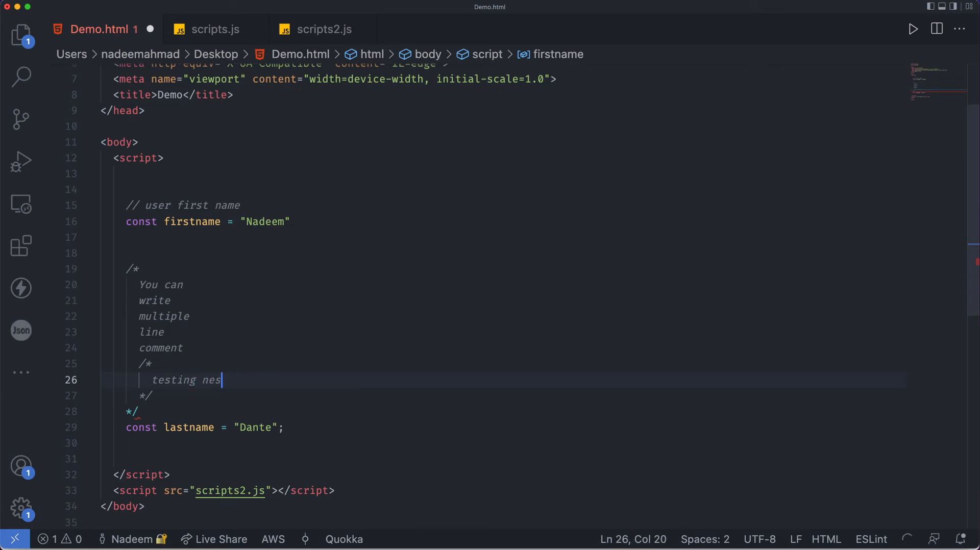
text(ted commen)
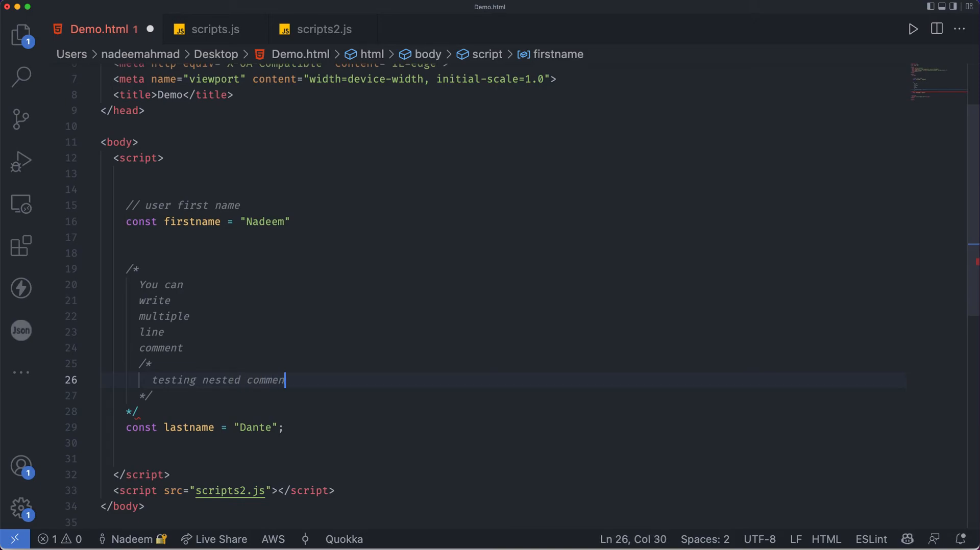
text(ts)
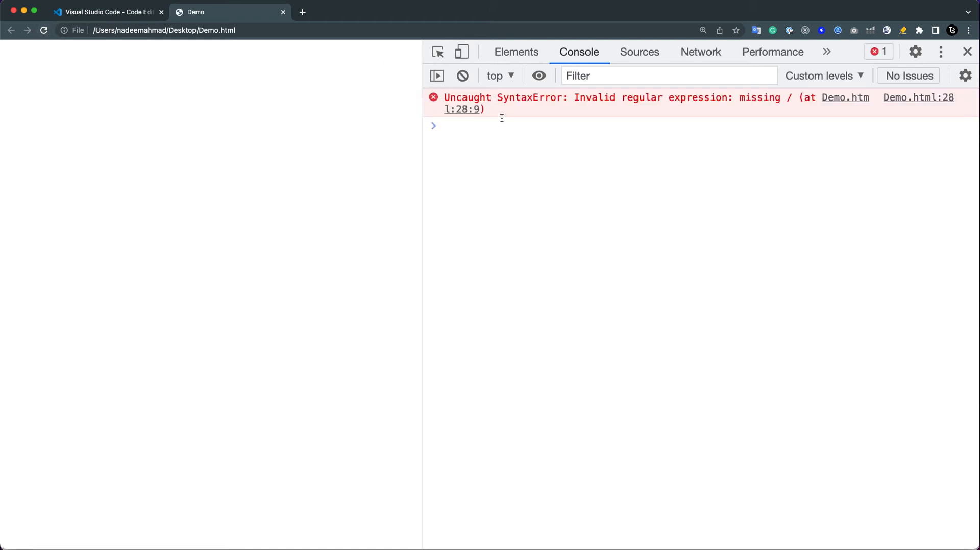
Reload Demo.html in Chrome to see the invalid regular expression SyntaxError
double_click(760, 98)
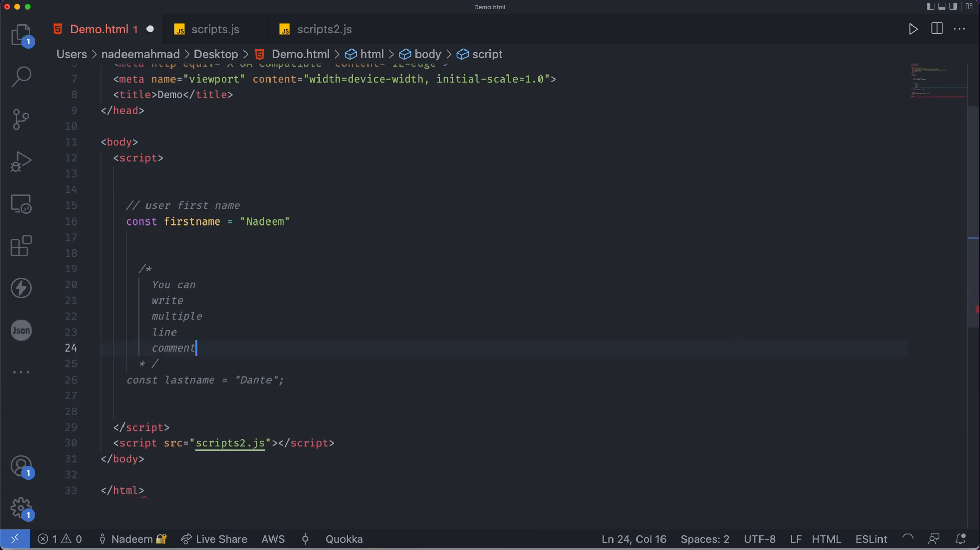
Delete the nested 'testing nested comments' lines from the block comment
text(s)
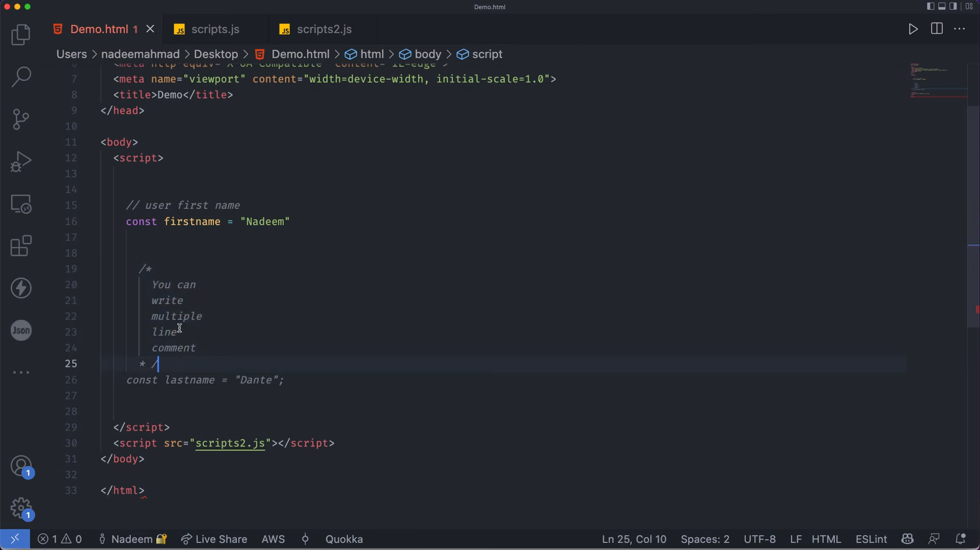
key(Backspace)
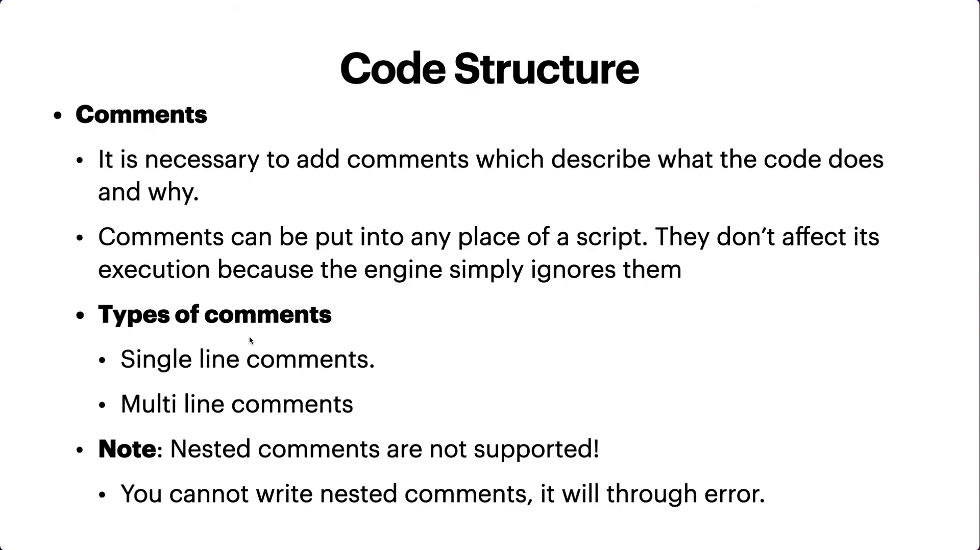
mouse_move(468, 338)
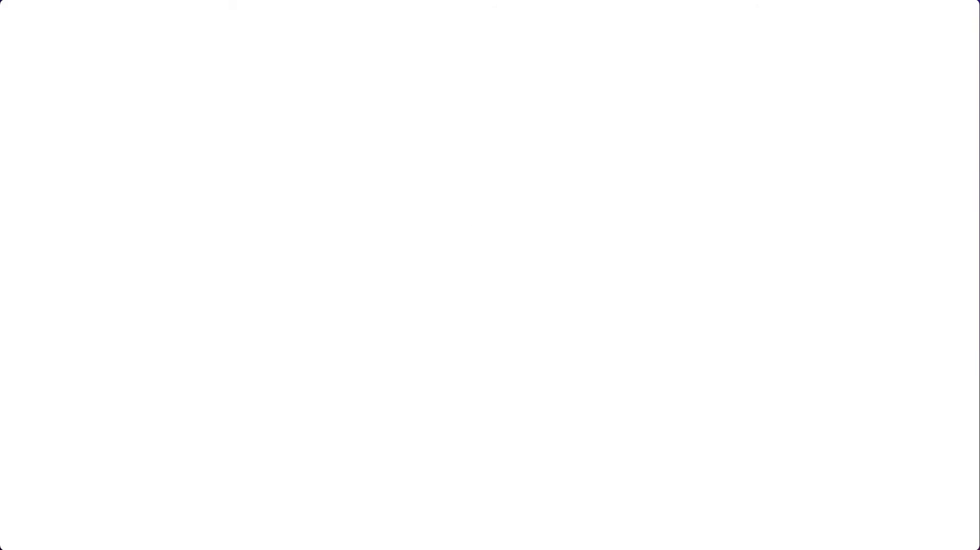
Type 'THE END' as the closing slide's title
text(THE E)
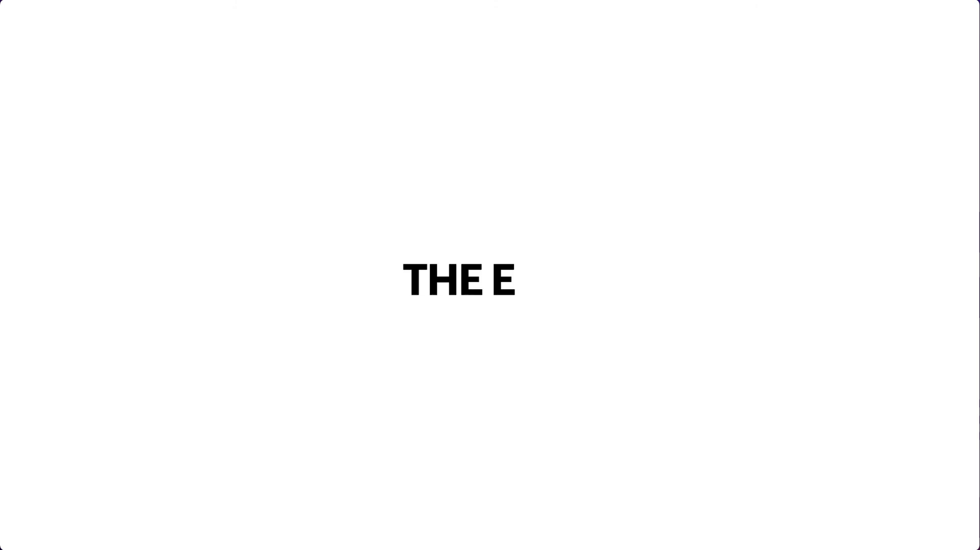
text(ND)
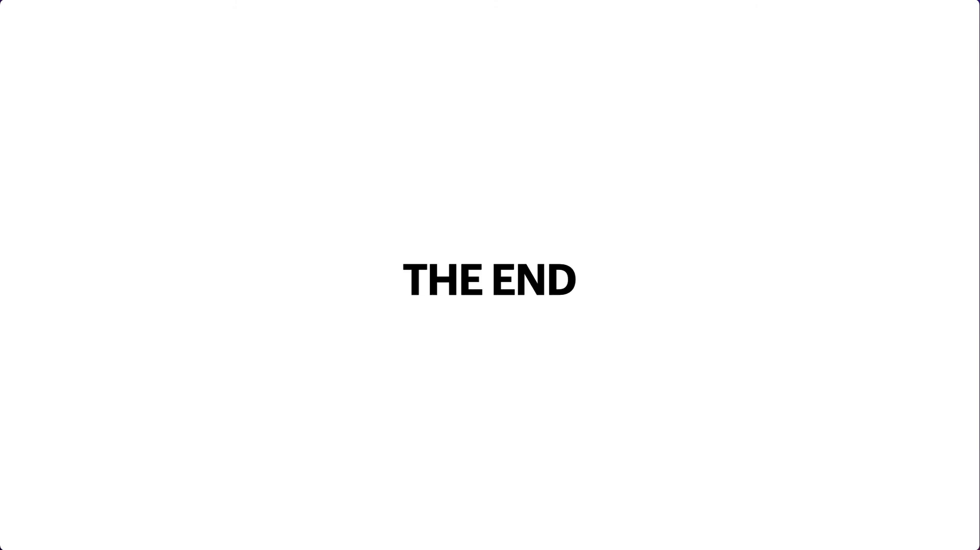